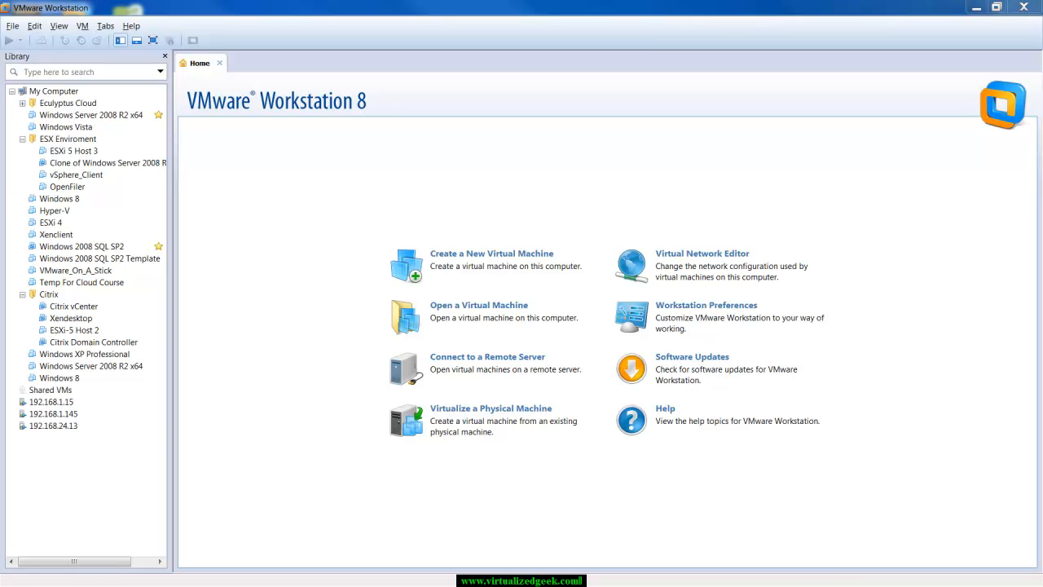
{"action": "mouse_move", "coordinate": [916, 185]}
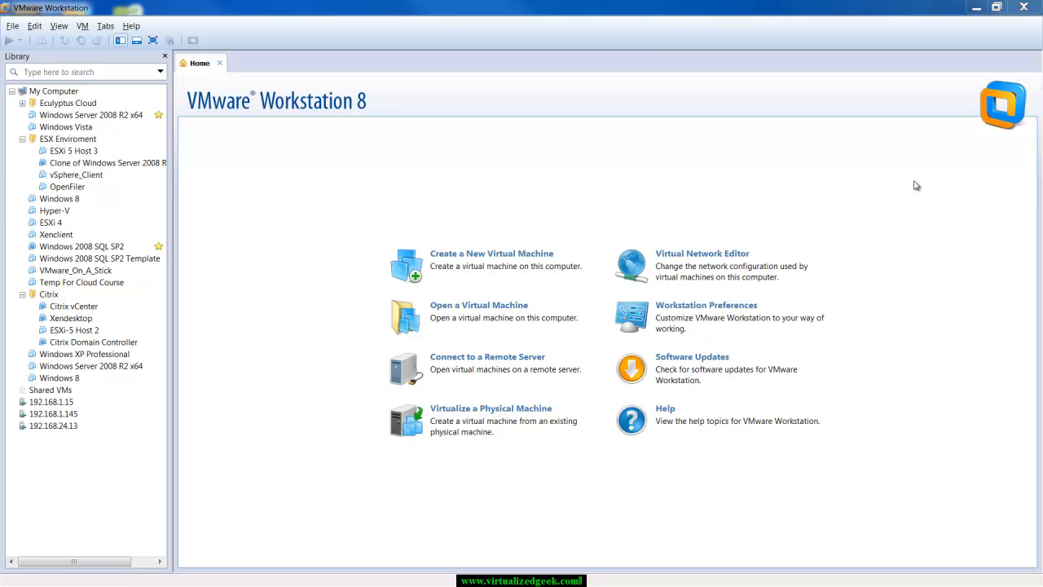
{"action": "mouse_move", "coordinate": [263, 310]}
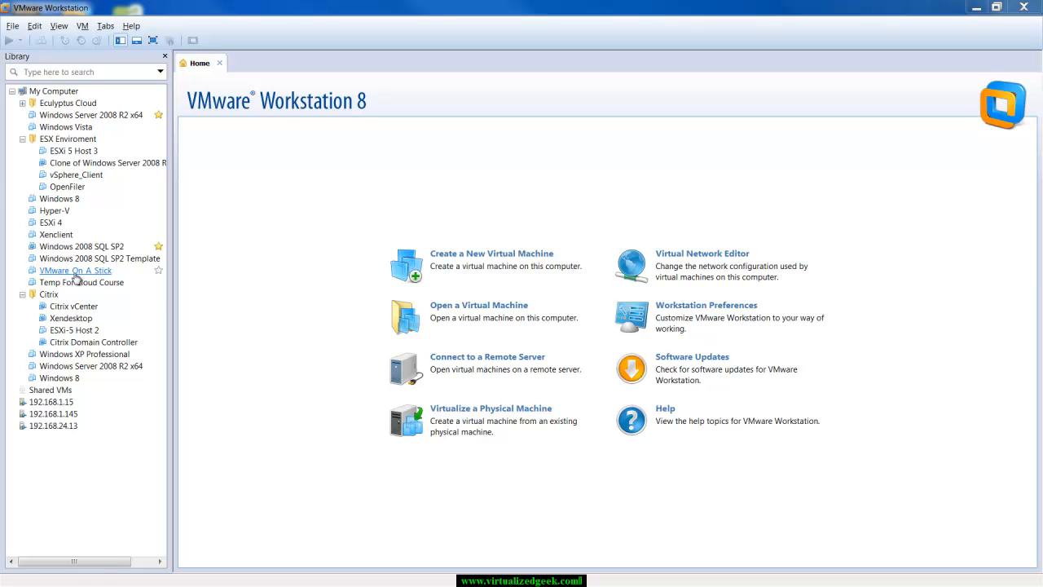
{"action": "mouse_move", "coordinate": [81, 282]}
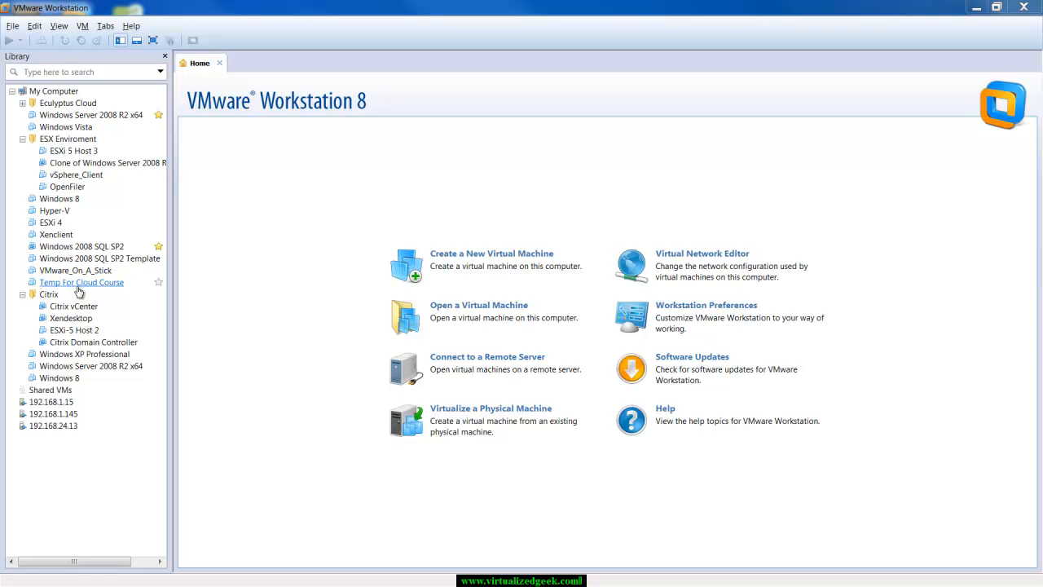
{"action": "mouse_move", "coordinate": [78, 293]}
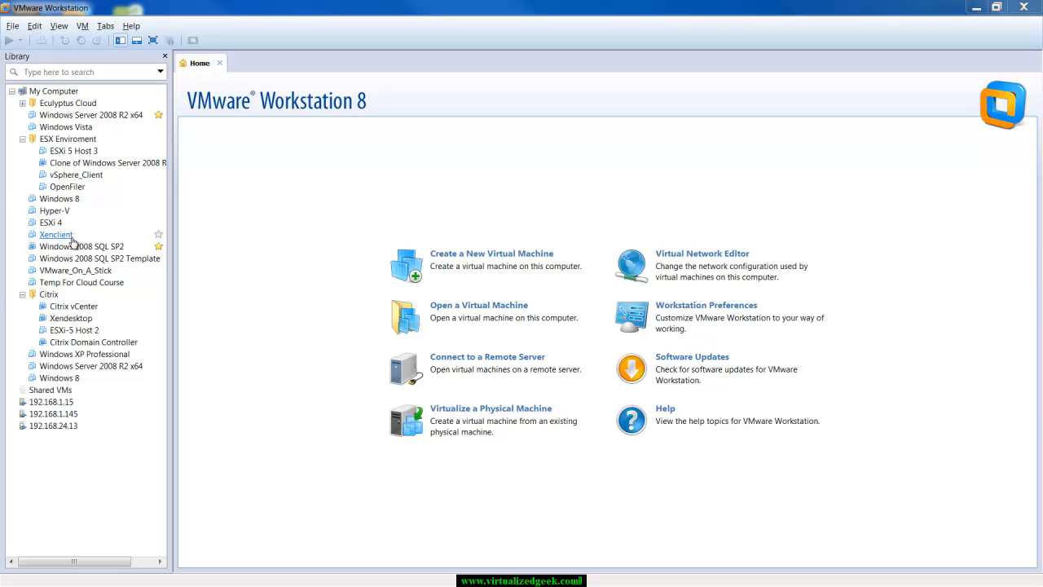
{"action": "mouse_move", "coordinate": [94, 257]}
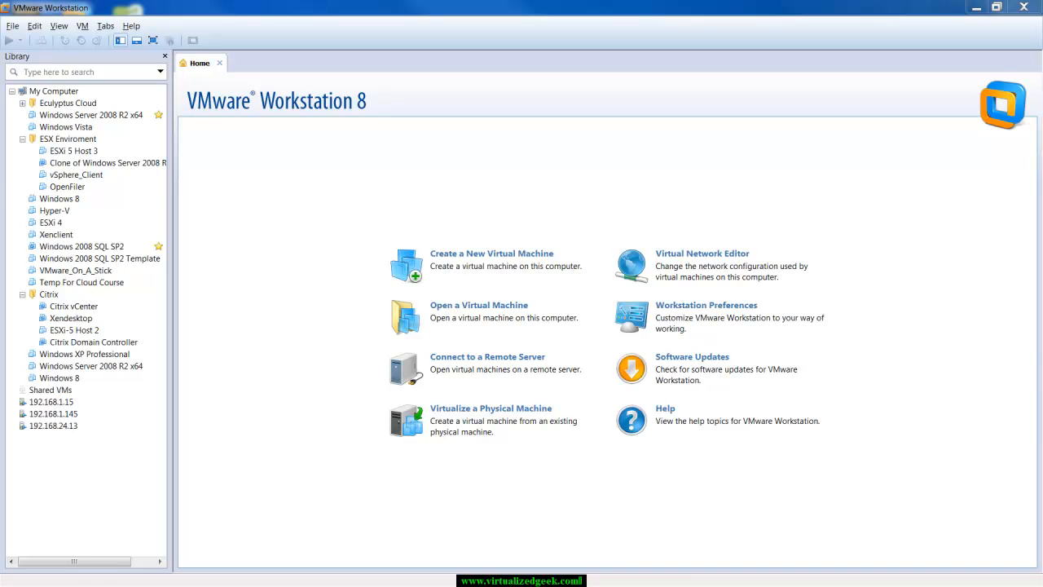
- Collapse the ESX Enviroment group and bring up the Windows XP Professional machine's summary tab
{"action": "left_click", "coordinate": [23, 138]}
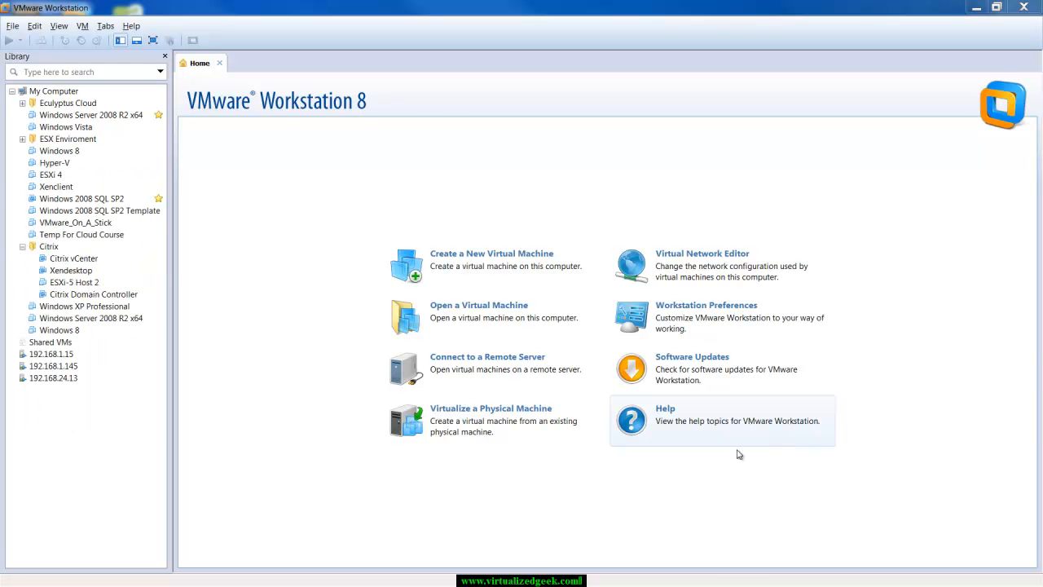
{"action": "mouse_move", "coordinate": [104, 332]}
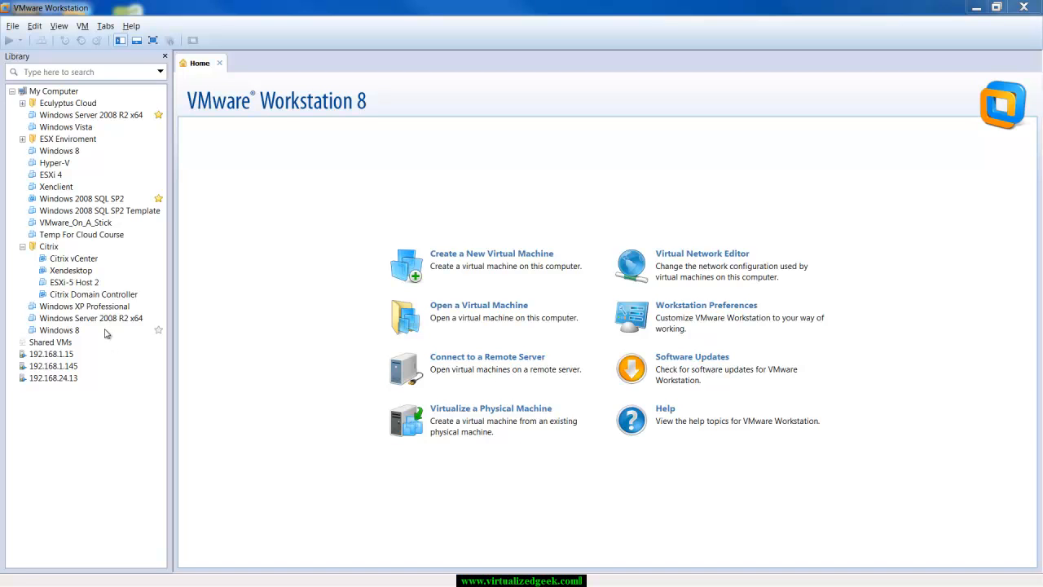
{"action": "right_click", "coordinate": [84, 306]}
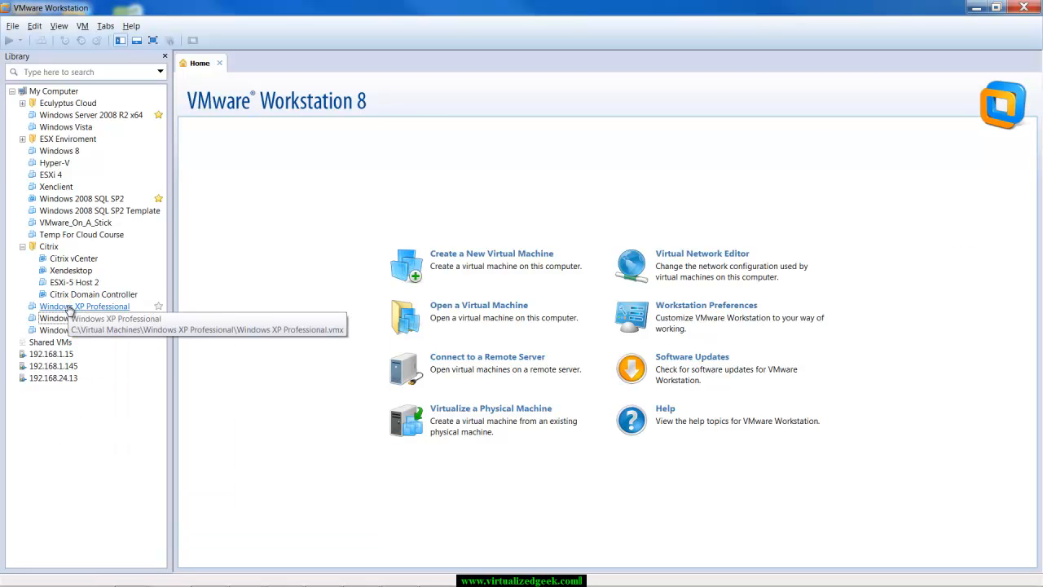
{"action": "right_click", "coordinate": [85, 306]}
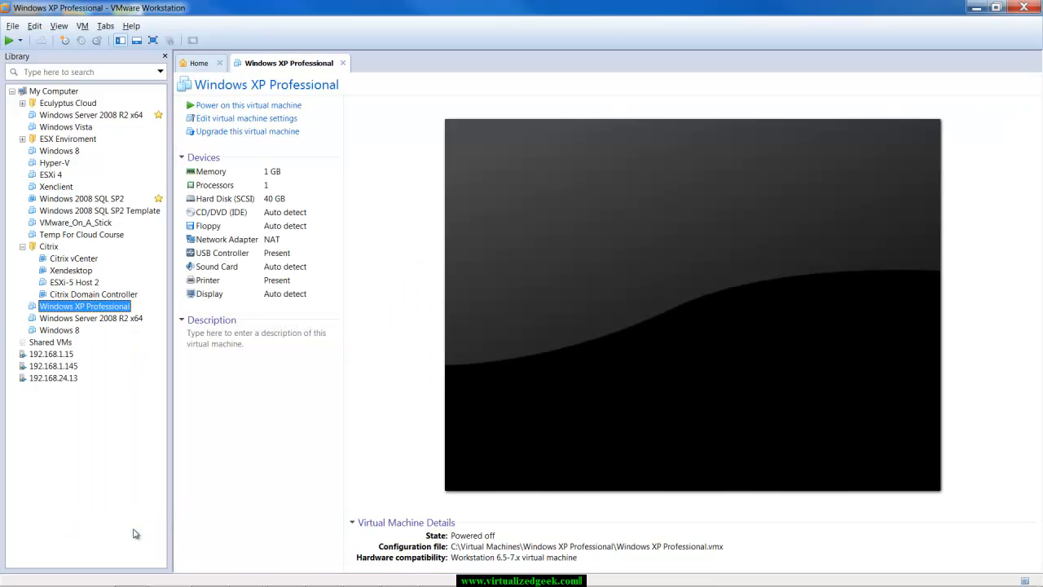
{"action": "left_click", "coordinate": [247, 117]}
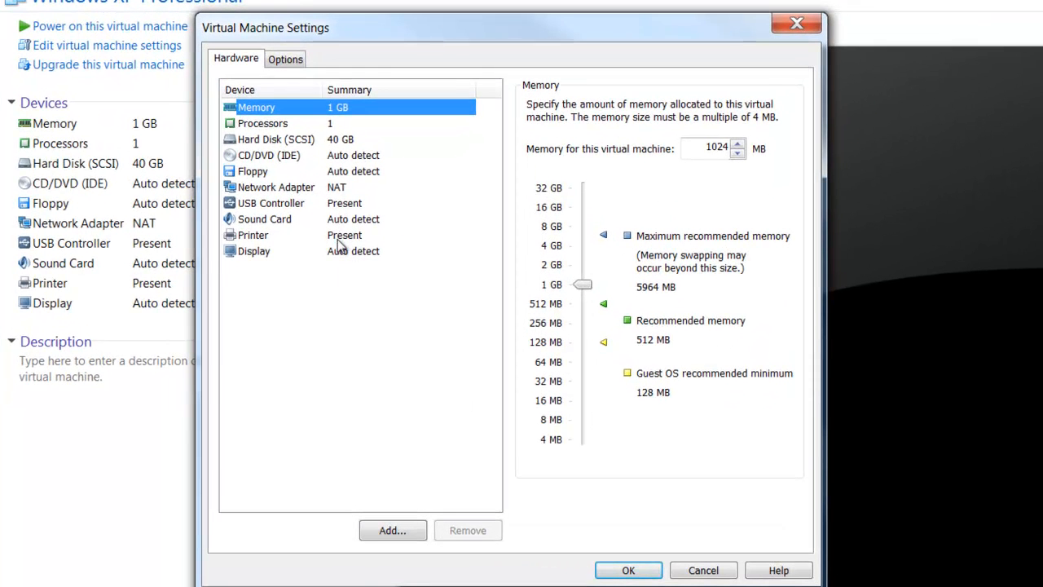
{"action": "mouse_move", "coordinate": [306, 131]}
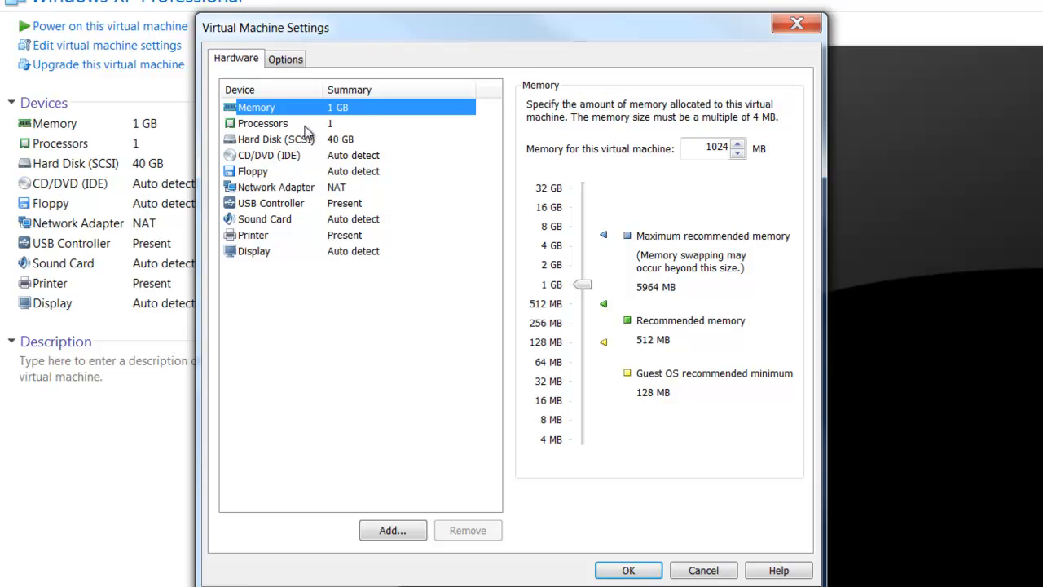
{"action": "left_click", "coordinate": [274, 139]}
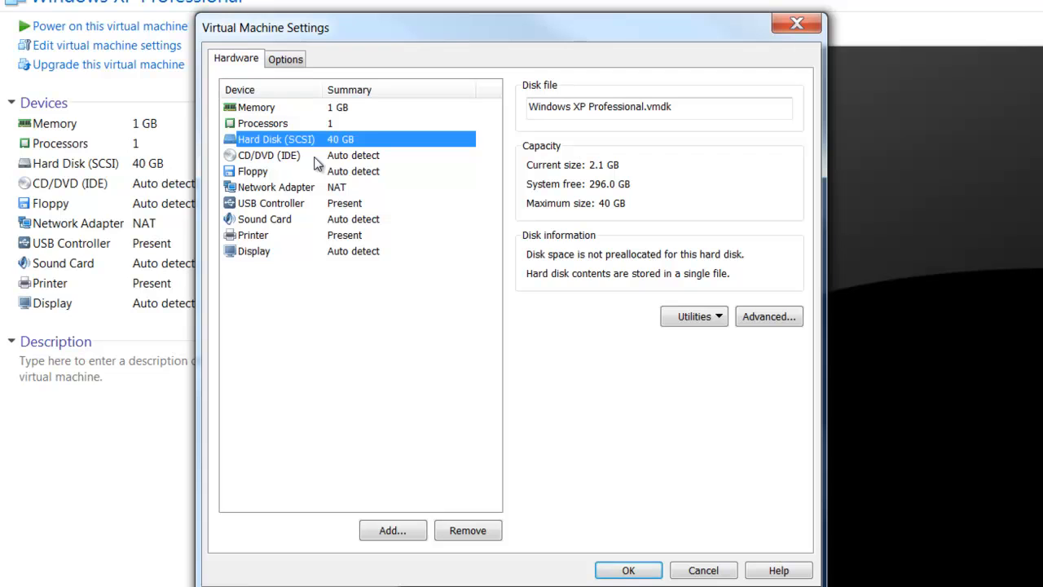
{"action": "left_click", "coordinate": [253, 171]}
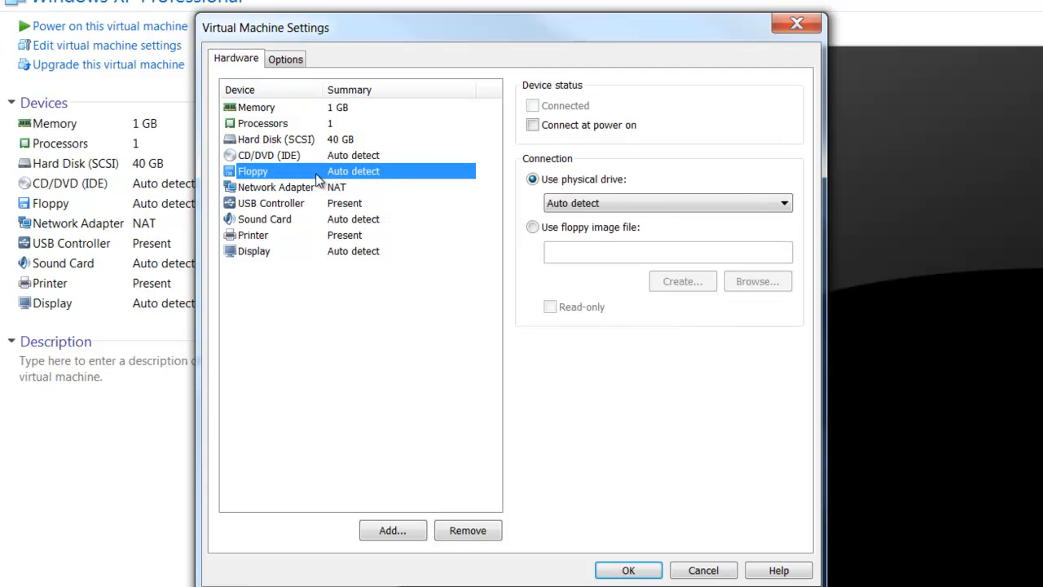
{"action": "left_click", "coordinate": [277, 186]}
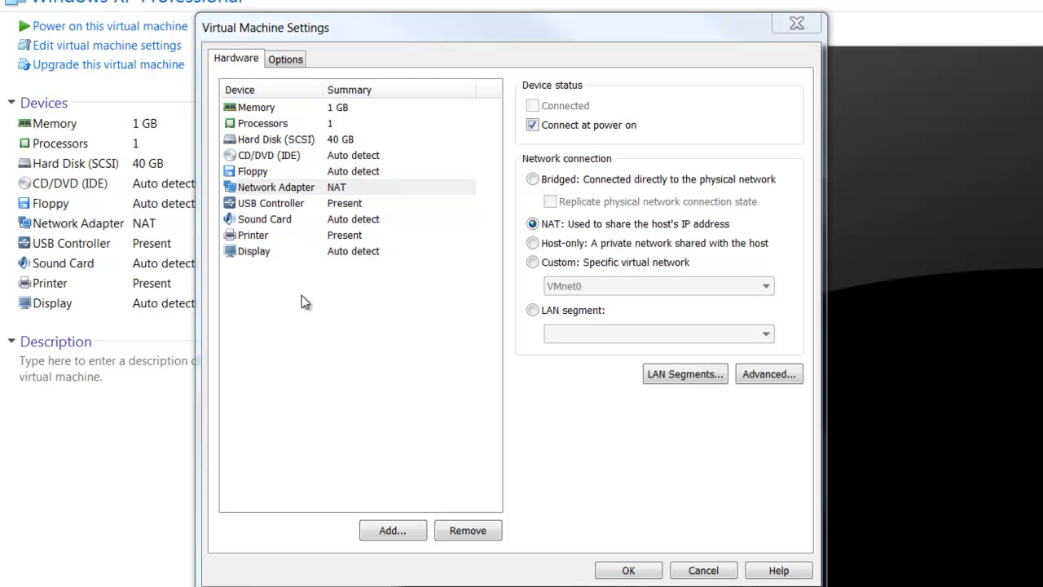
{"action": "mouse_move", "coordinate": [297, 316]}
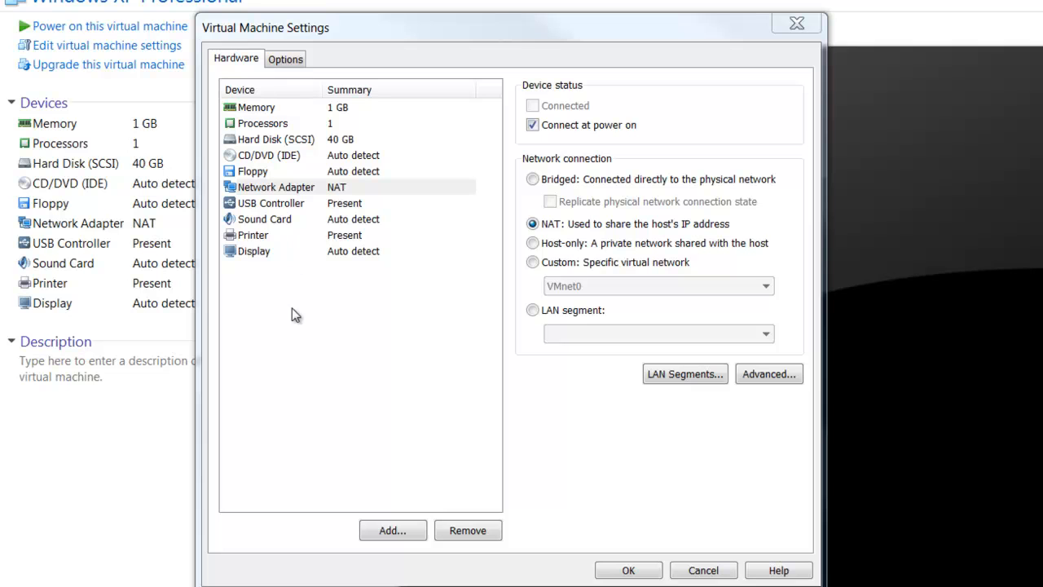
{"action": "mouse_move", "coordinate": [269, 248]}
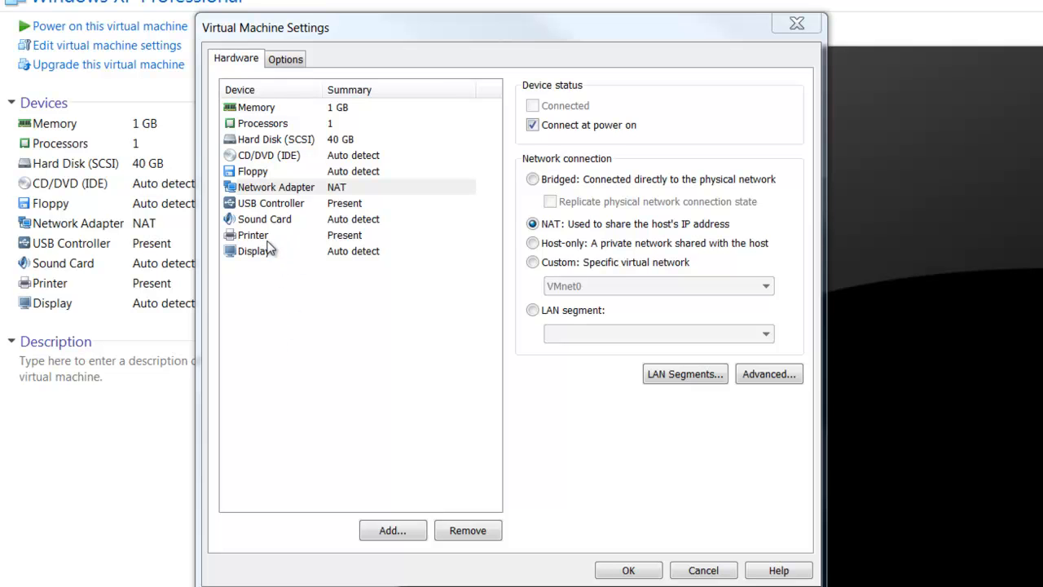
{"action": "left_click", "coordinate": [252, 235]}
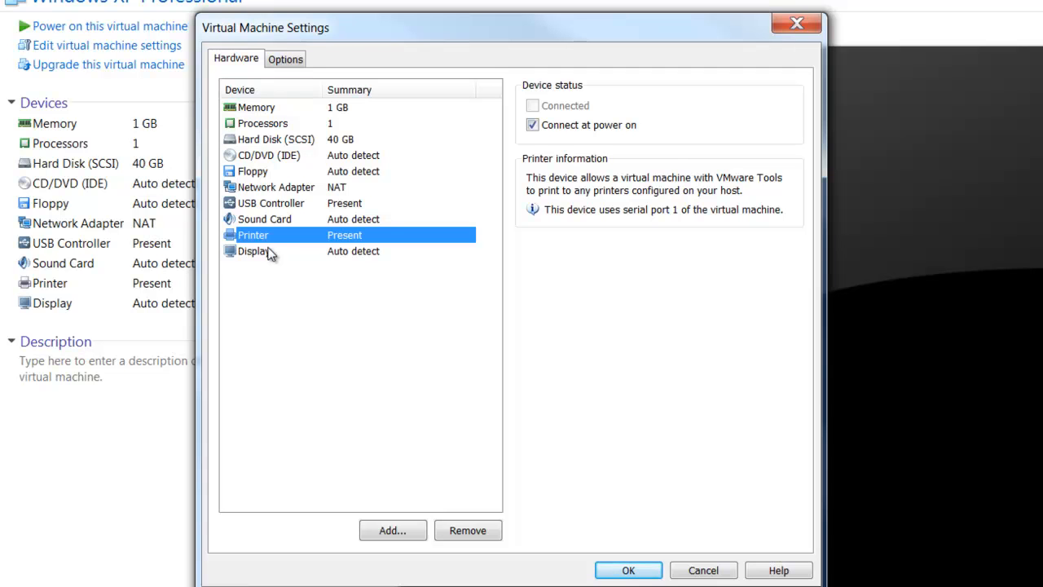
{"action": "left_click", "coordinate": [254, 251]}
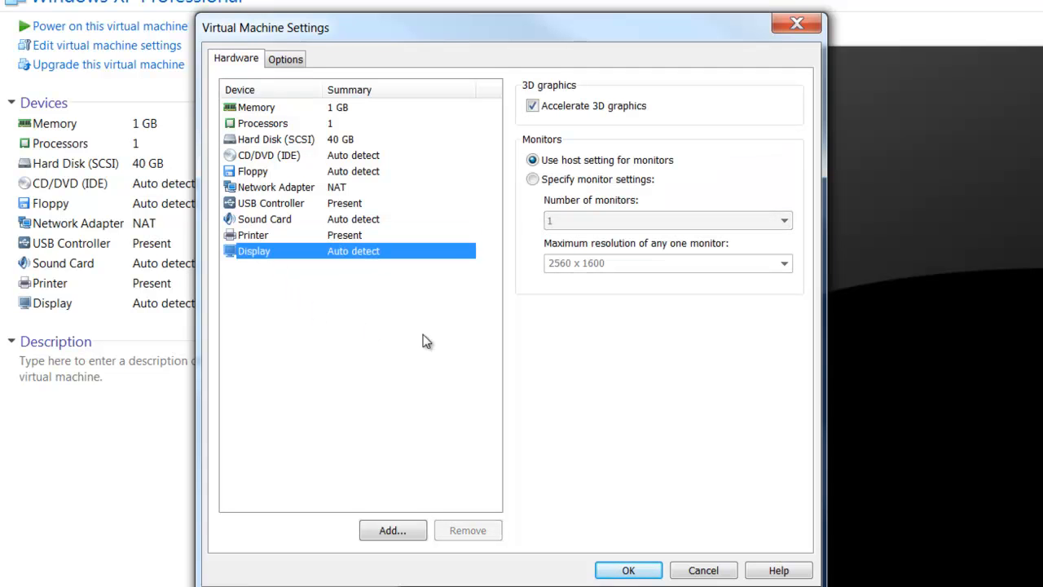
{"action": "left_click", "coordinate": [703, 570]}
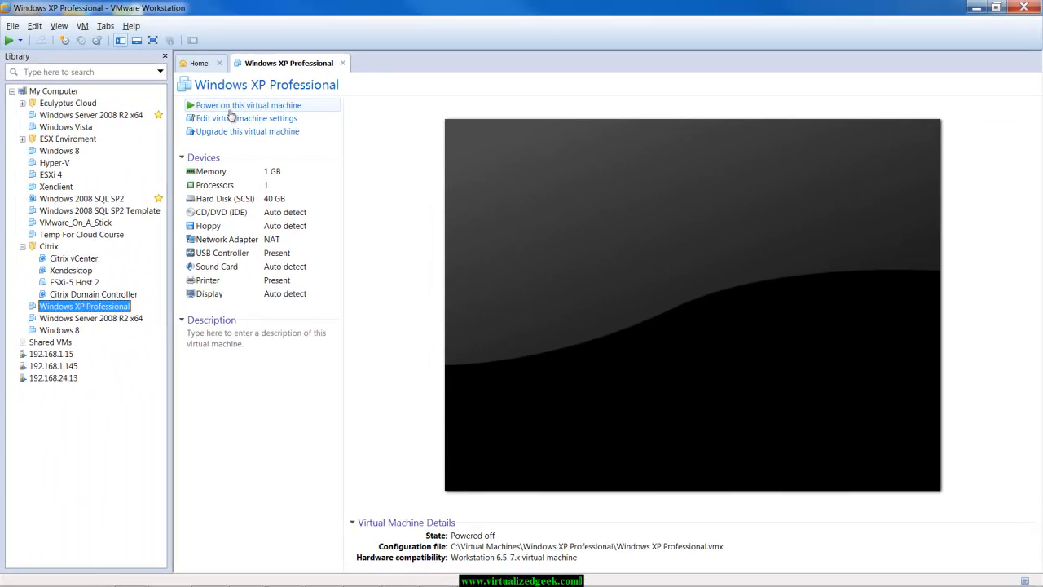
- Power on the Windows XP Professional virtual machine
{"action": "left_click", "coordinate": [248, 104]}
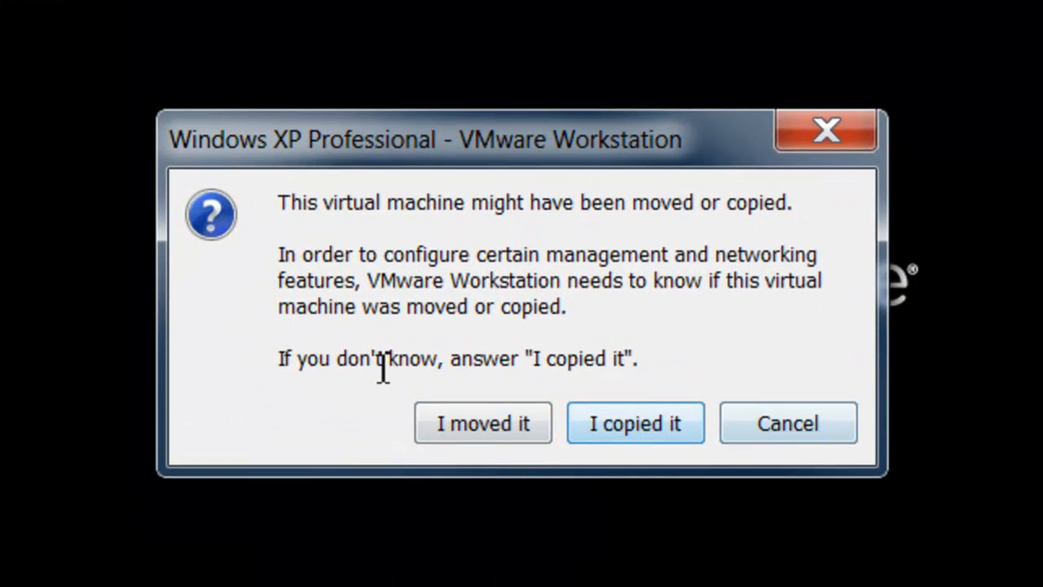
{"action": "mouse_move", "coordinate": [704, 534]}
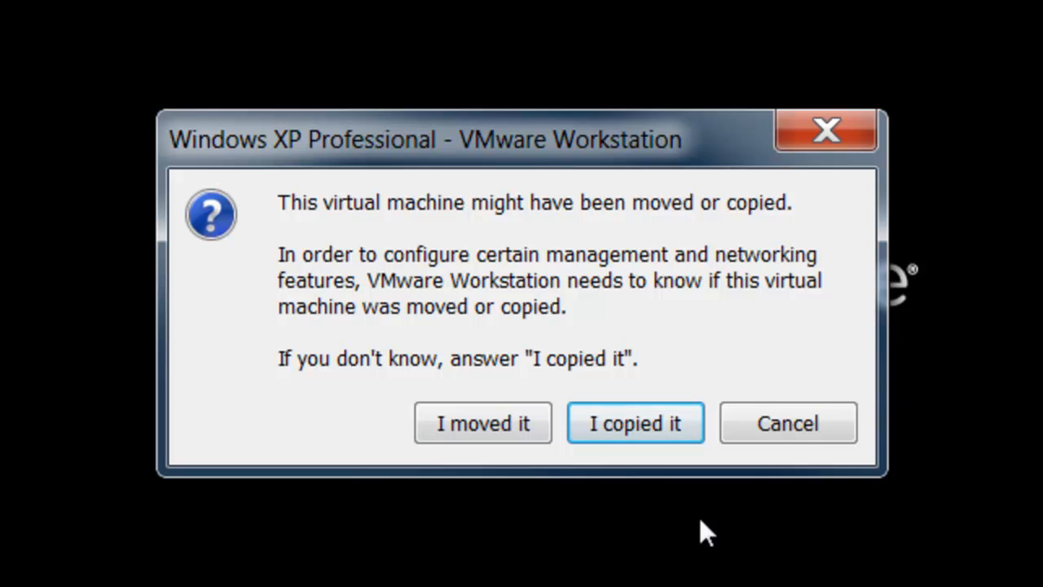
{"action": "mouse_move", "coordinate": [625, 326]}
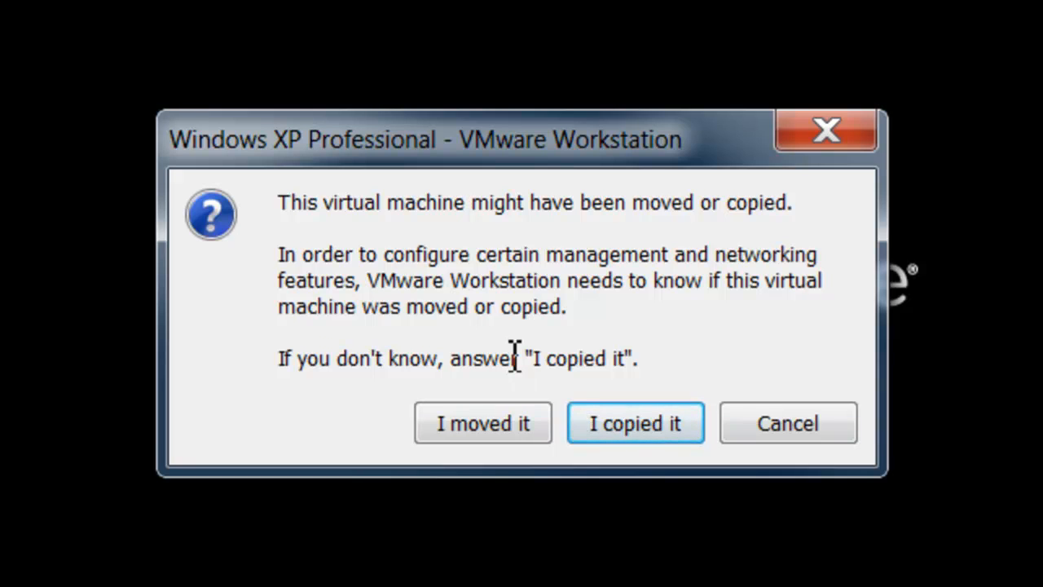
{"action": "mouse_move", "coordinate": [551, 358]}
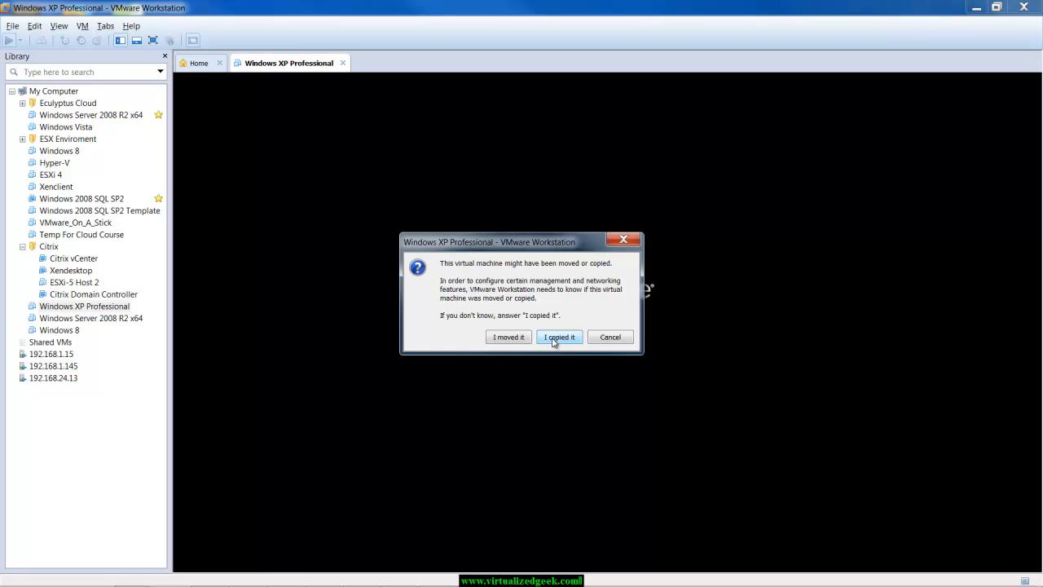
- Answer the prompt with 'I copied it' so the XP guest continues booting to its desktop
{"action": "left_click", "coordinate": [559, 336]}
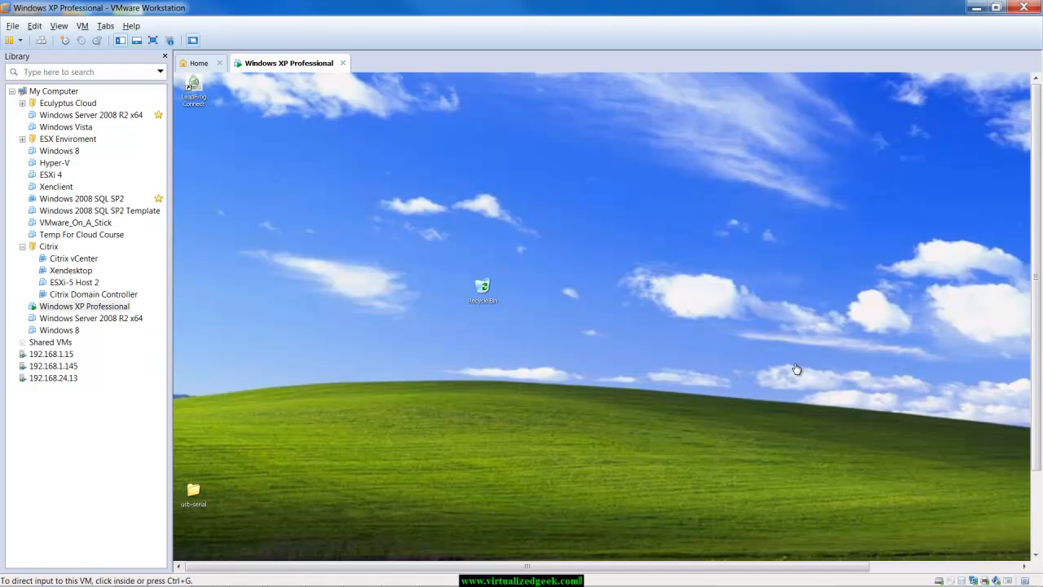
{"action": "mouse_move", "coordinate": [848, 430]}
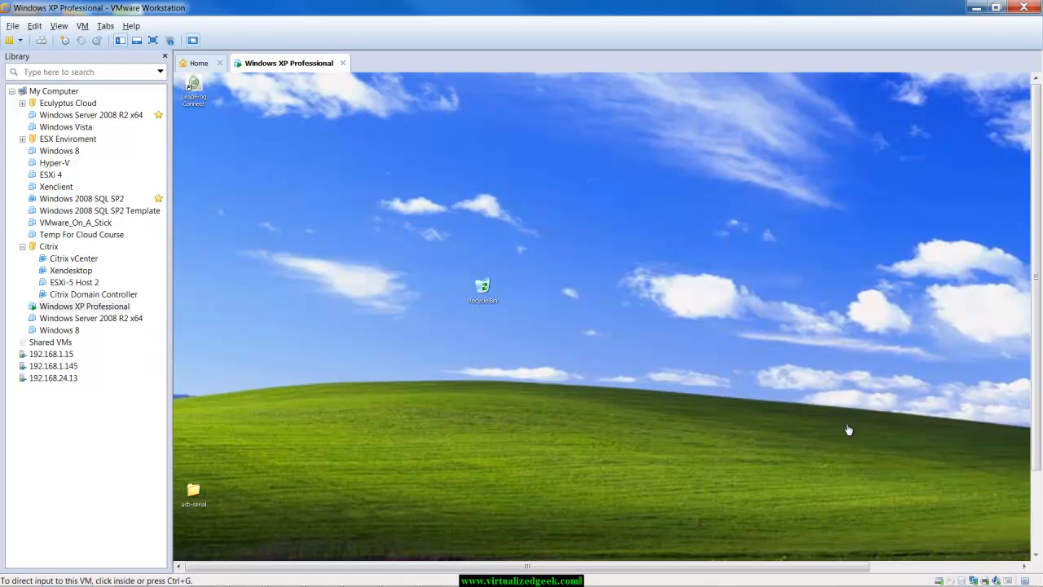
{"action": "mouse_move", "coordinate": [844, 433]}
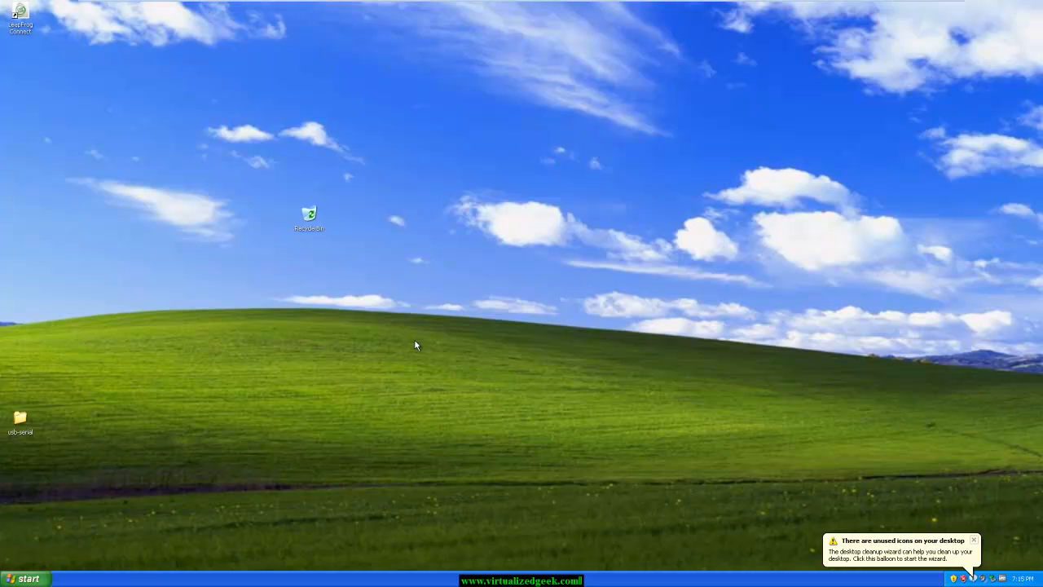
{"action": "mouse_move", "coordinate": [380, 569]}
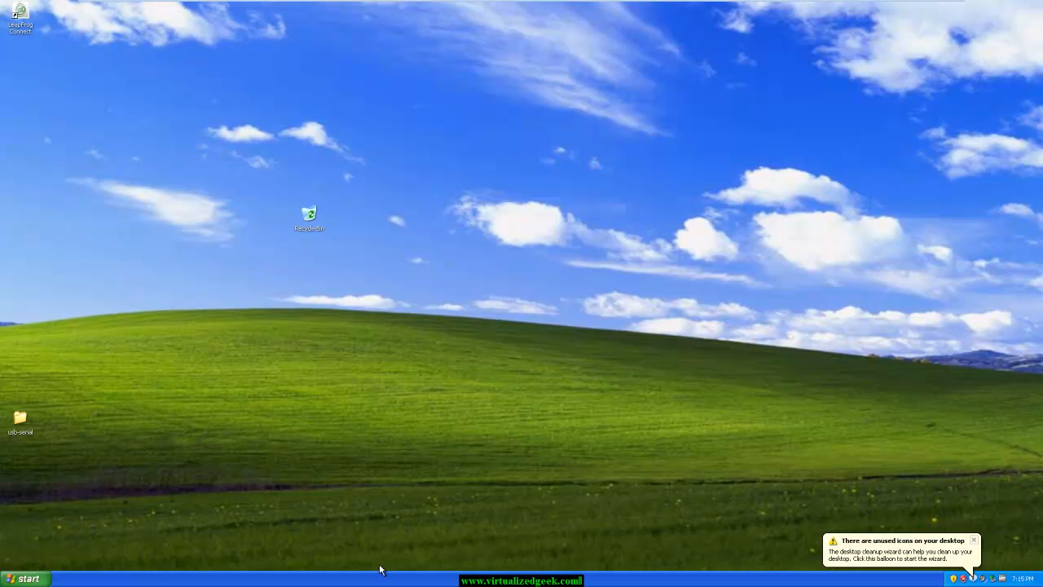
{"action": "mouse_move", "coordinate": [961, 562]}
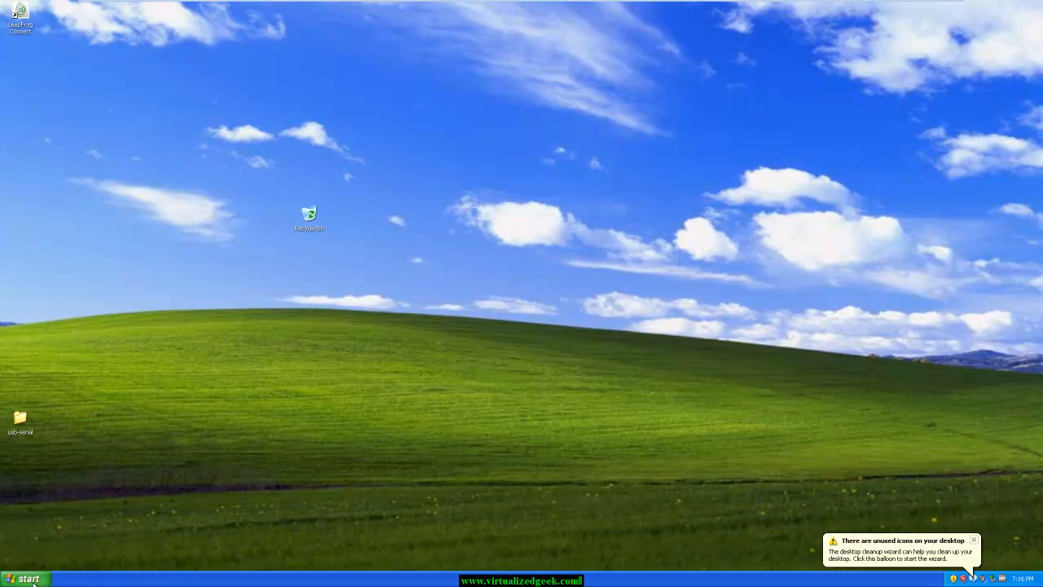
{"action": "mouse_move", "coordinate": [25, 578]}
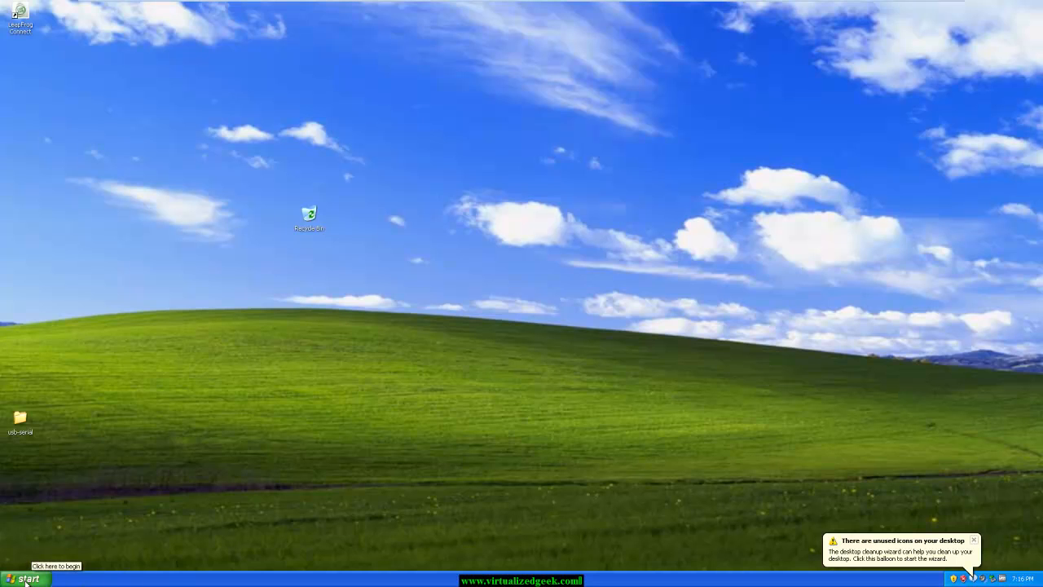
- Show the guest's System Properties via My Computer on the Start menu
{"action": "left_click", "coordinate": [24, 577]}
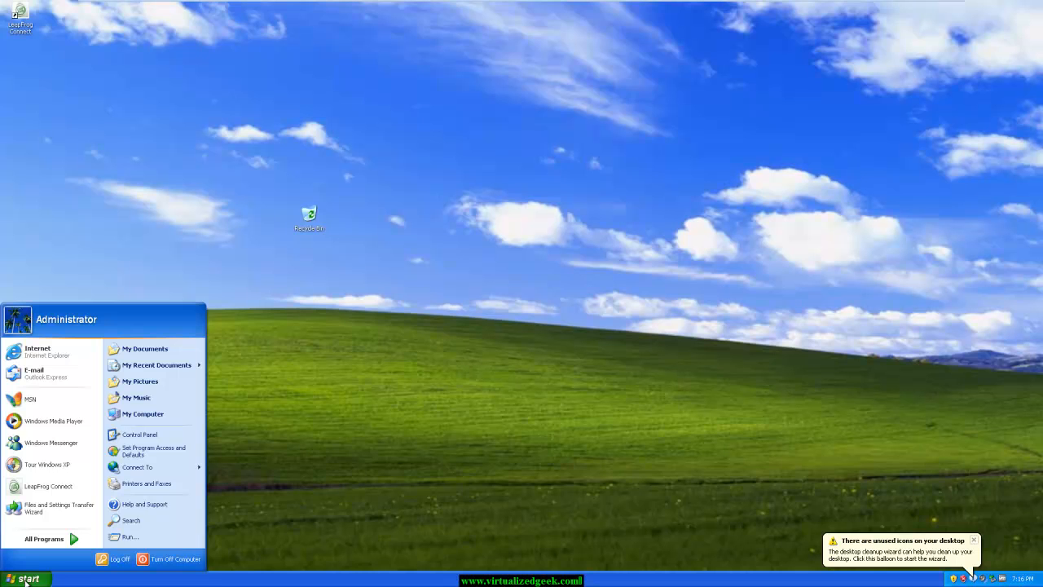
{"action": "right_click", "coordinate": [143, 414]}
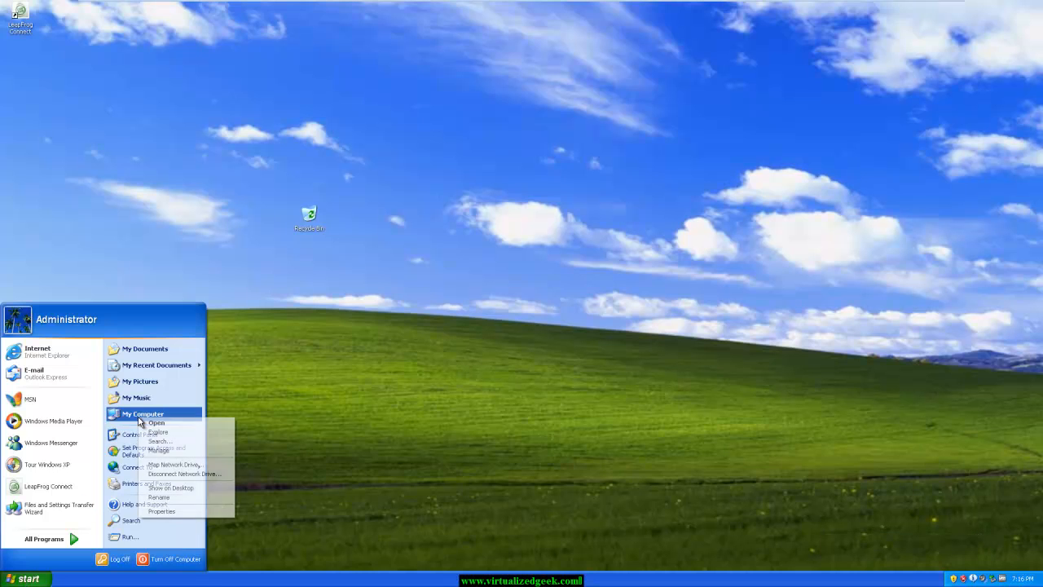
{"action": "left_click", "coordinate": [161, 512]}
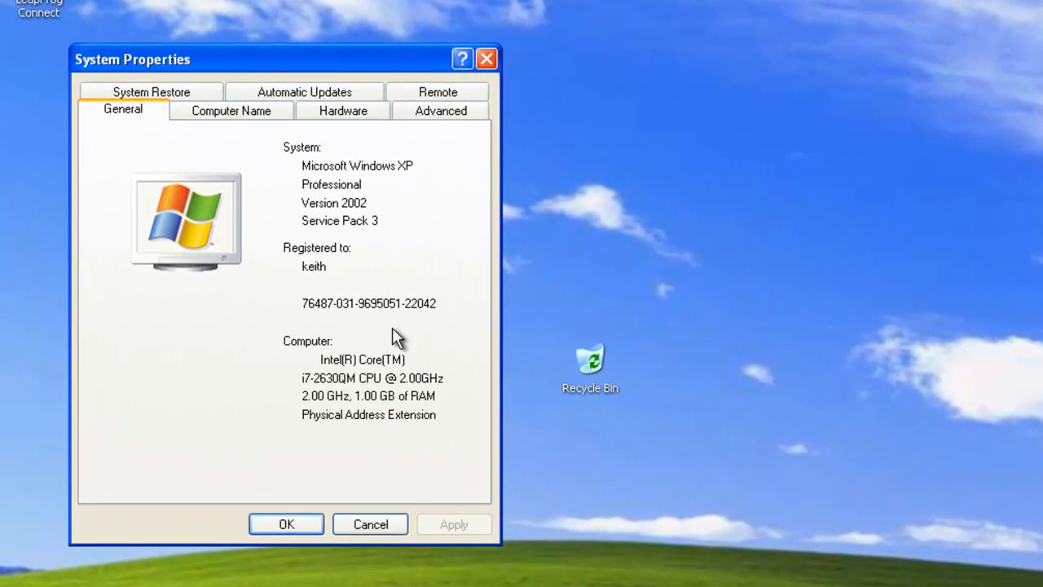
{"action": "mouse_move", "coordinate": [410, 212]}
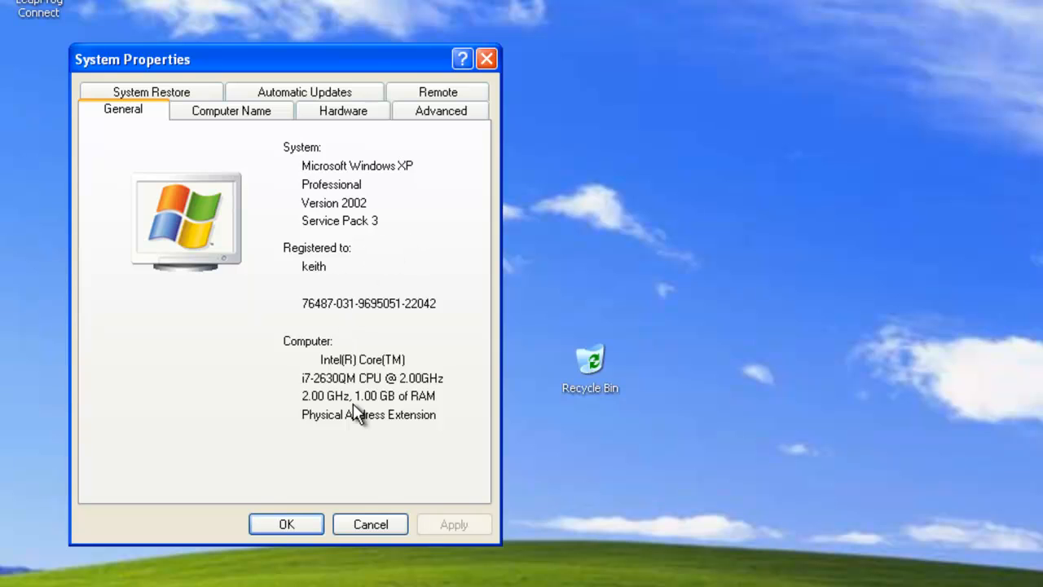
{"action": "mouse_move", "coordinate": [318, 397]}
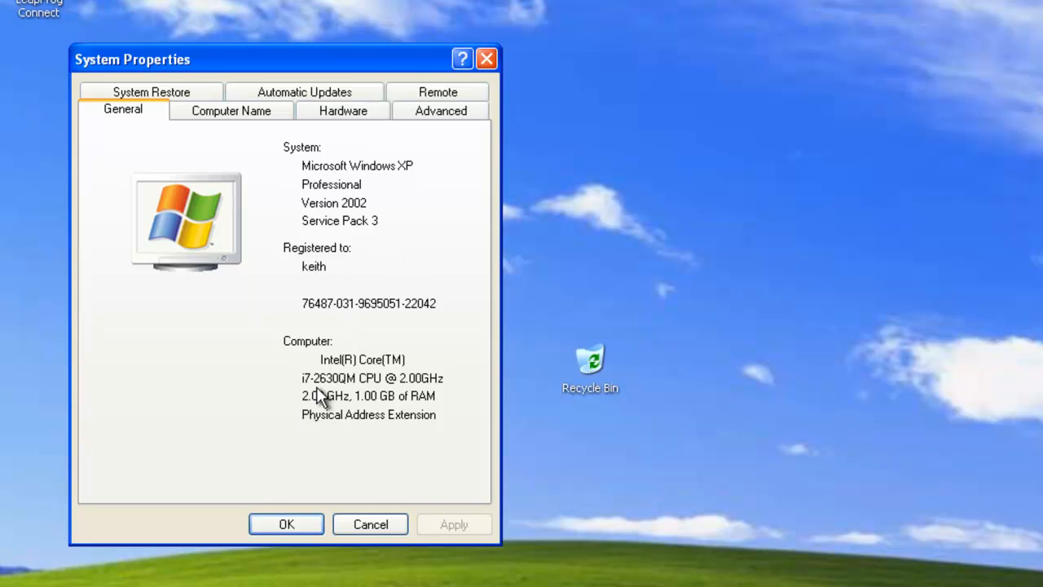
{"action": "mouse_move", "coordinate": [323, 406]}
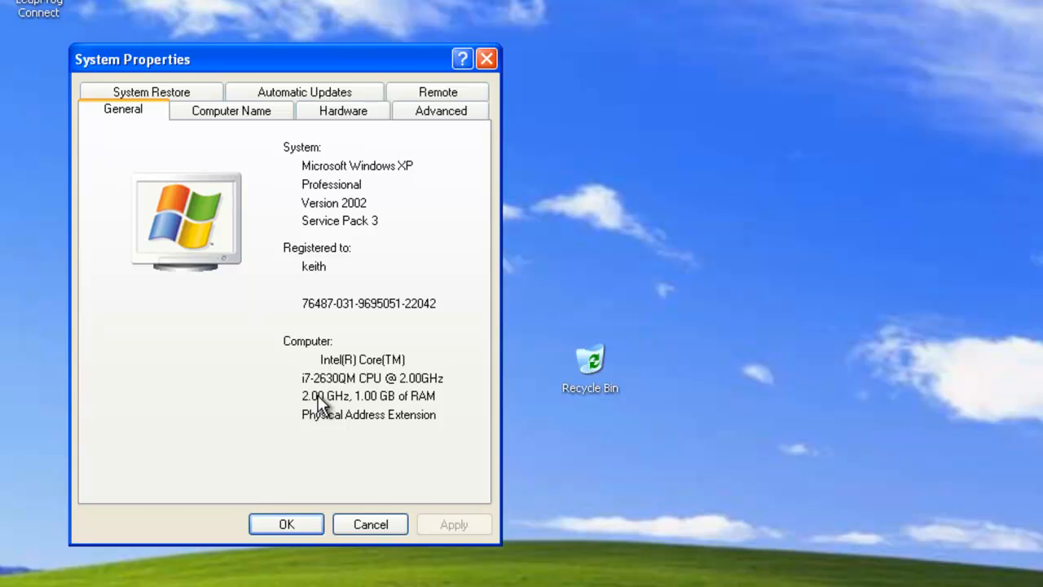
{"action": "mouse_move", "coordinate": [318, 420]}
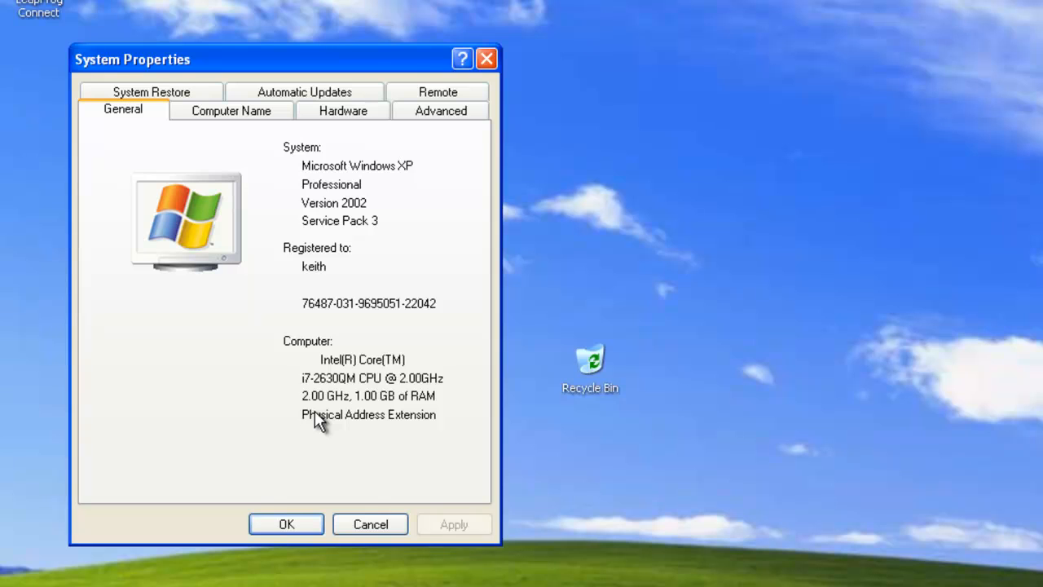
{"action": "mouse_move", "coordinate": [311, 407]}
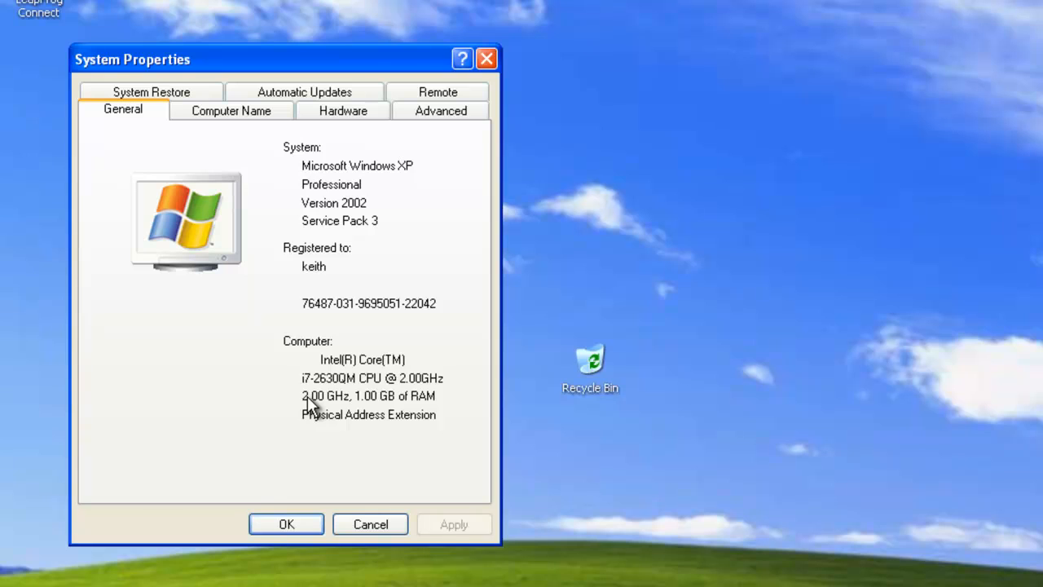
{"action": "mouse_move", "coordinate": [341, 422]}
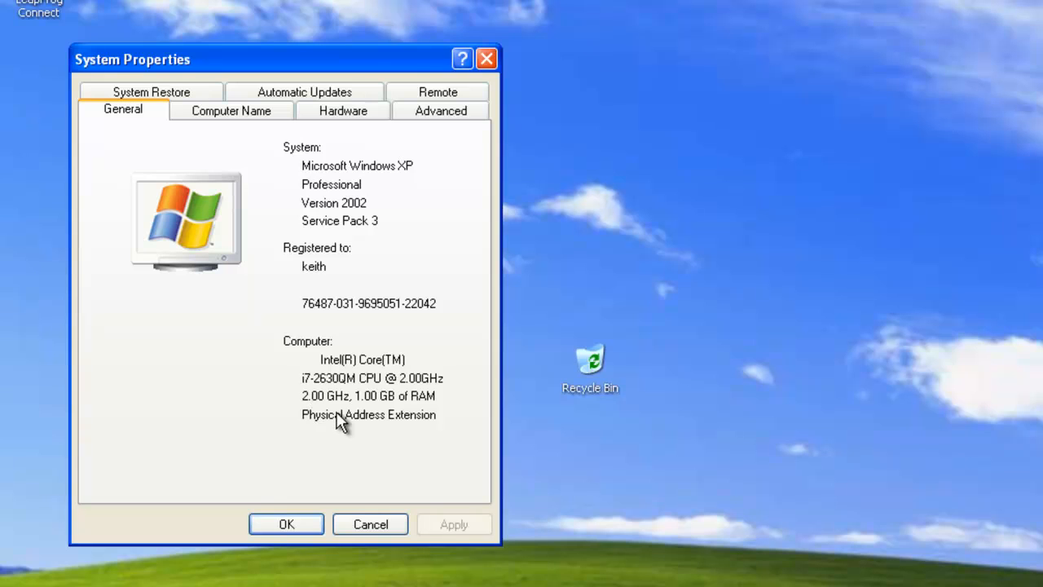
{"action": "mouse_move", "coordinate": [365, 432]}
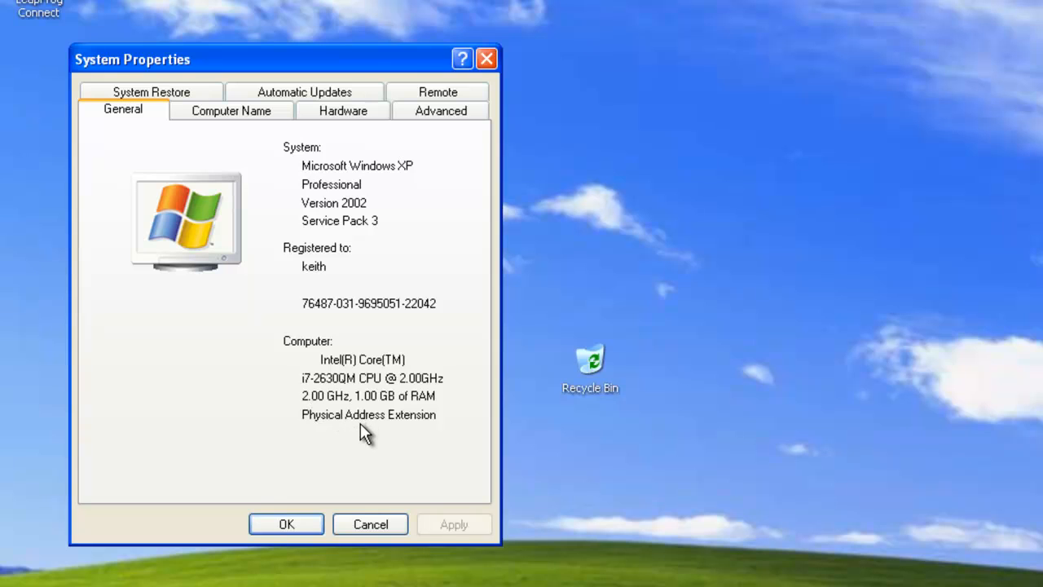
{"action": "mouse_move", "coordinate": [384, 398]}
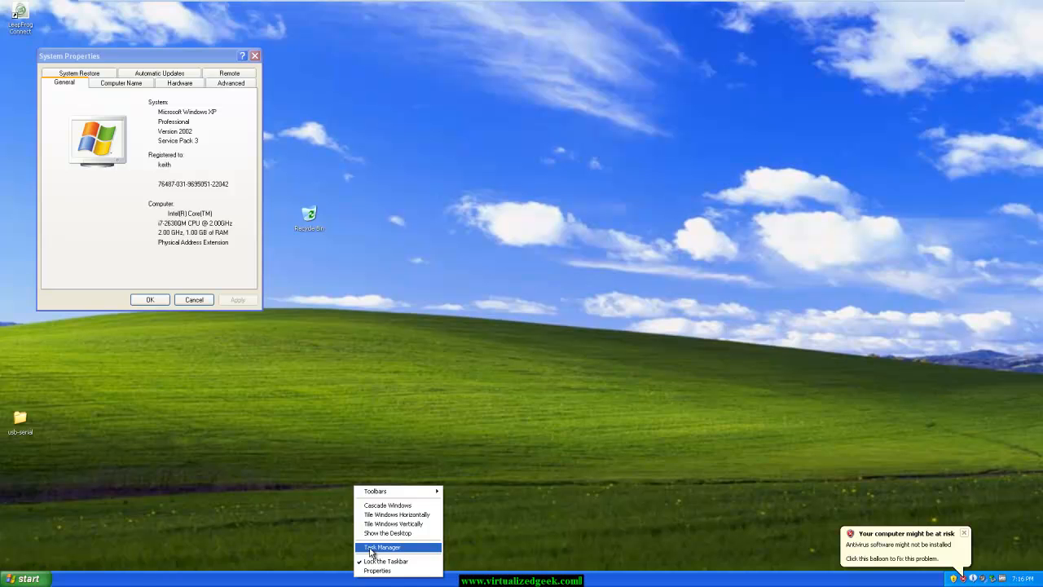
{"action": "left_click", "coordinate": [381, 547]}
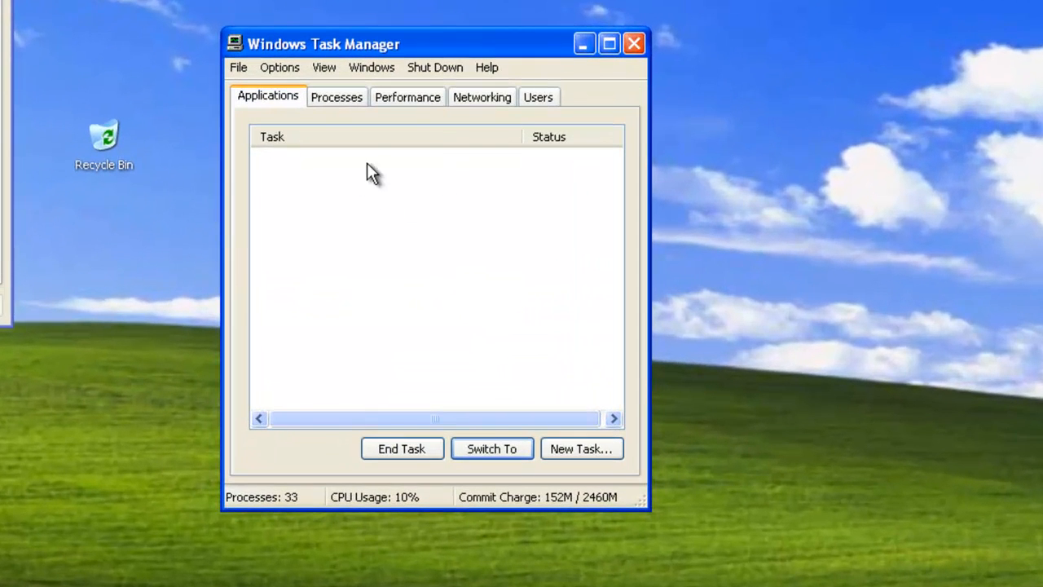
{"action": "left_click", "coordinate": [408, 98]}
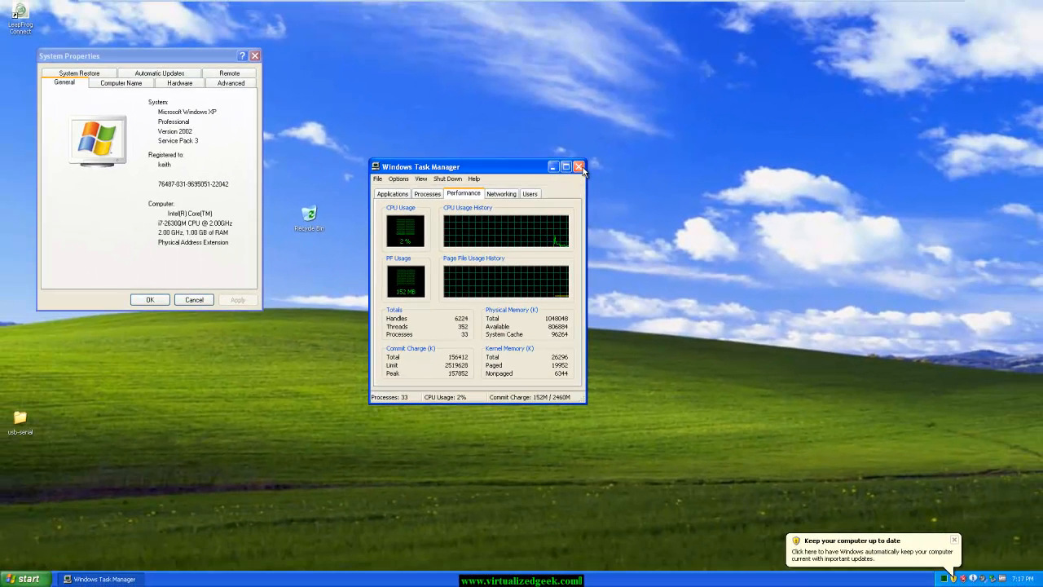
{"action": "mouse_move", "coordinate": [580, 167]}
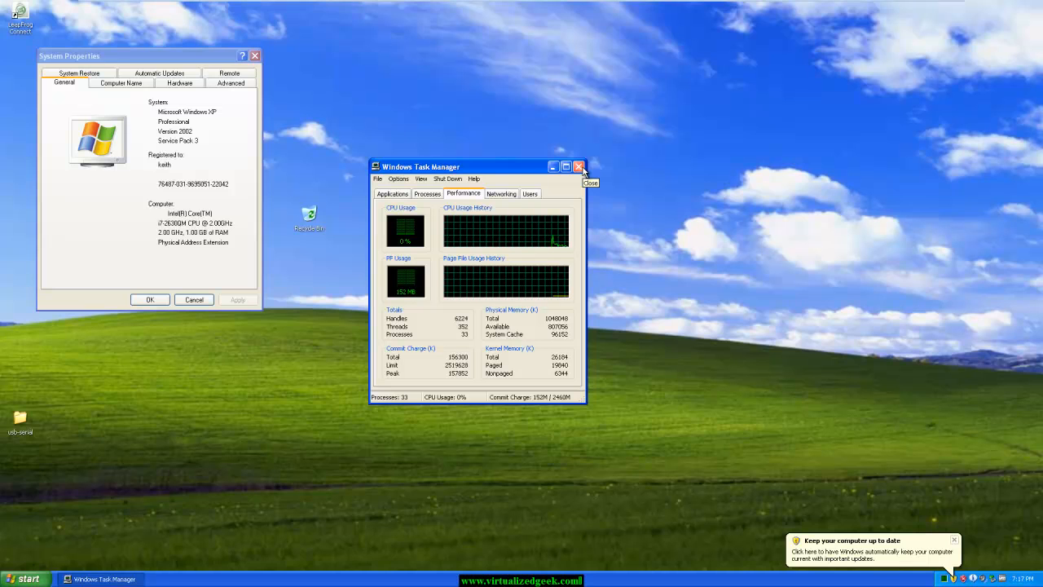
{"action": "left_click", "coordinate": [578, 166]}
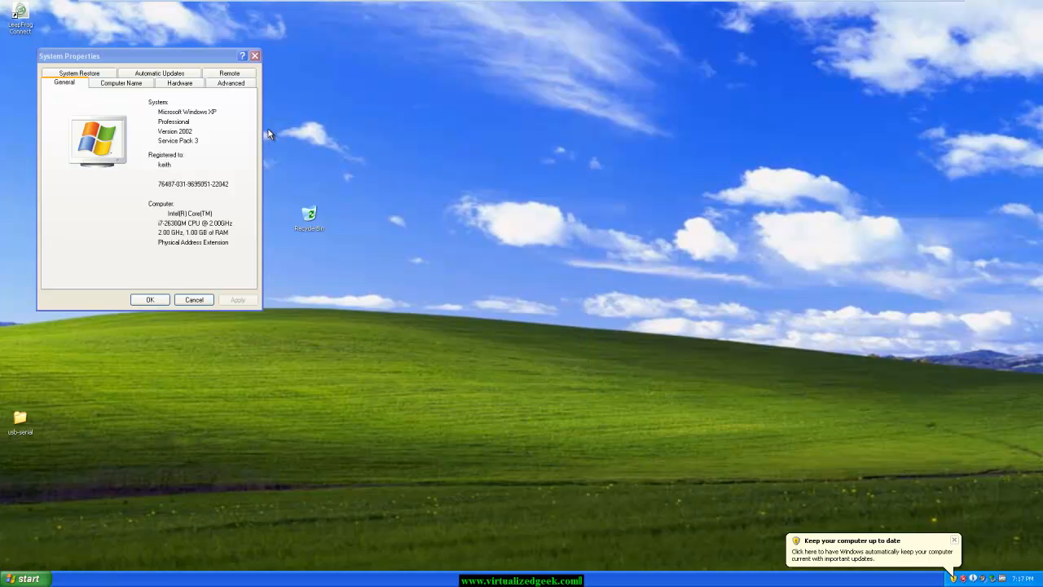
{"action": "mouse_move", "coordinate": [355, 117]}
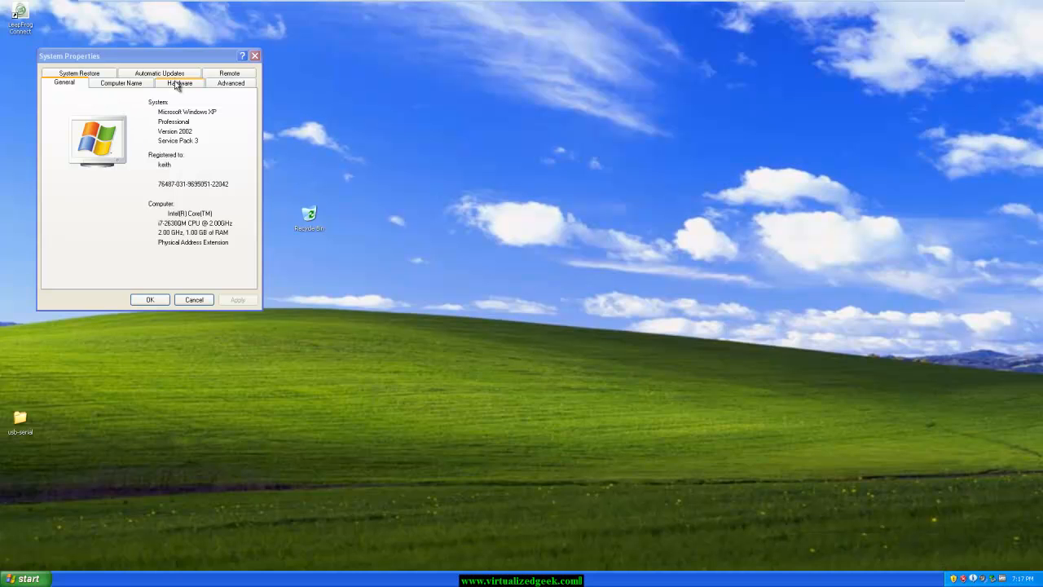
- Reach Device Manager from the Hardware settings of System Properties
{"action": "left_click", "coordinate": [179, 81]}
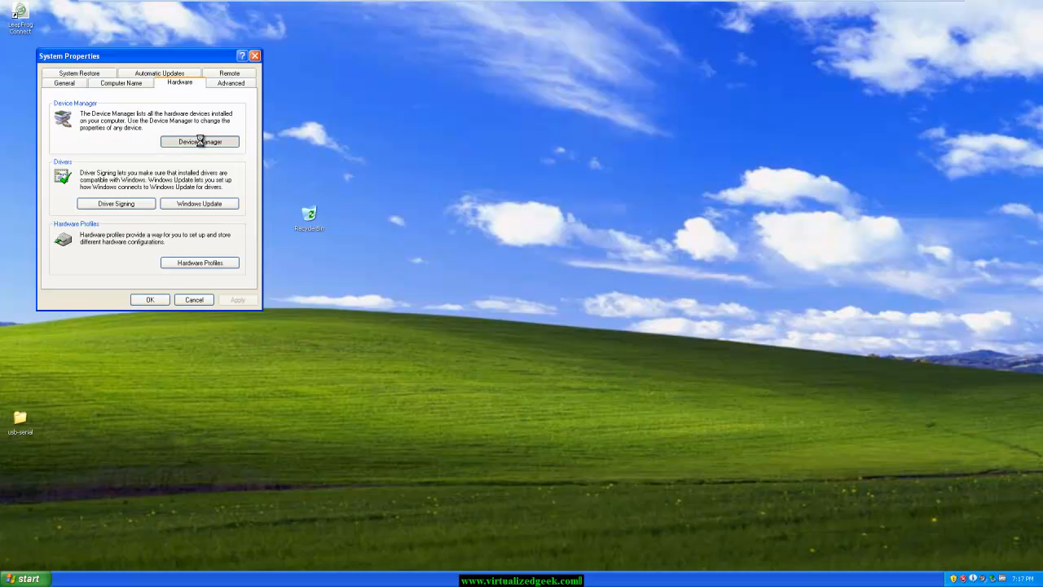
{"action": "left_click", "coordinate": [199, 140]}
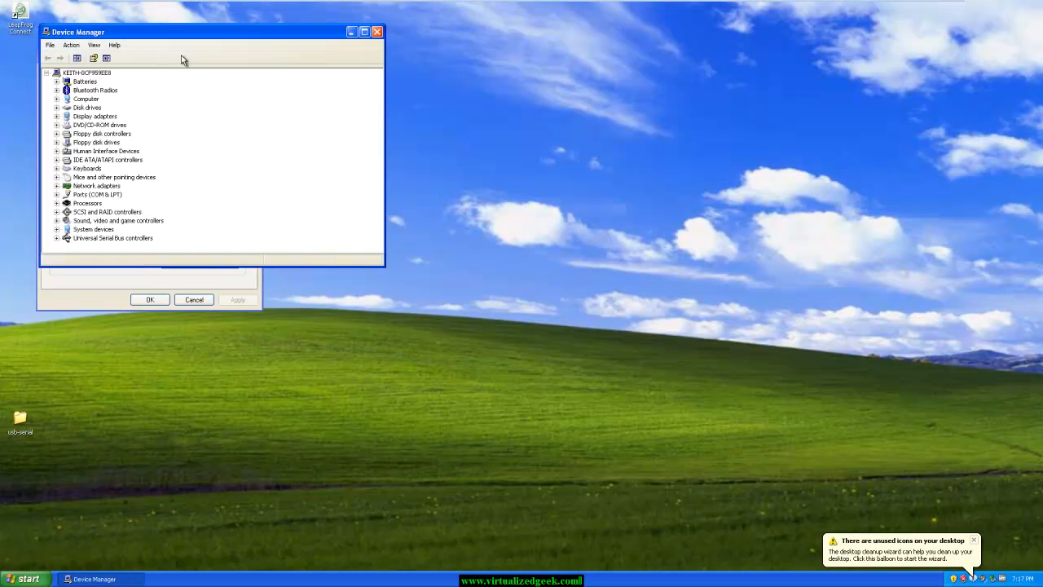
{"action": "mouse_move", "coordinate": [264, 69]}
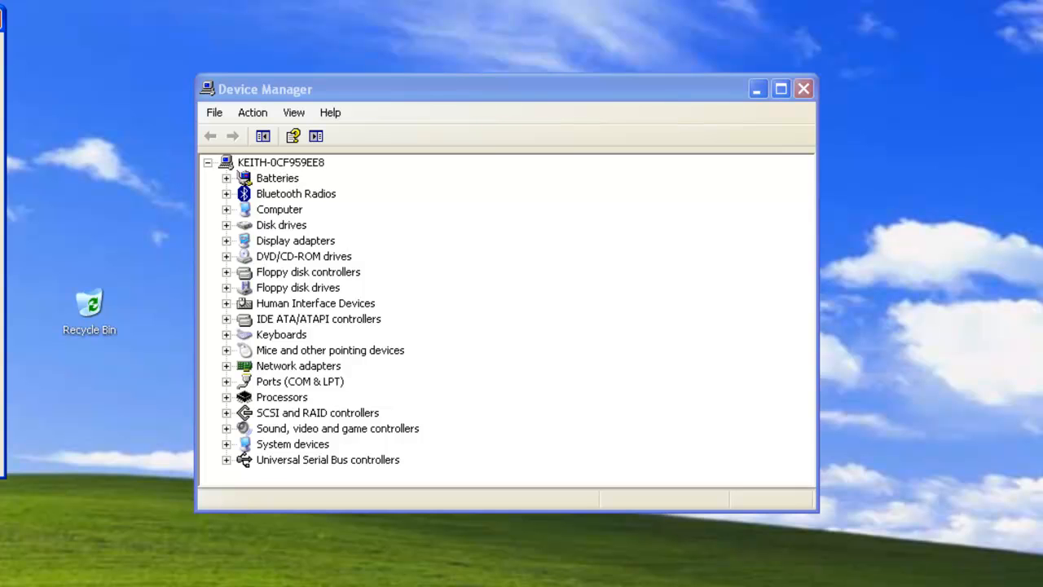
{"action": "mouse_move", "coordinate": [117, 409]}
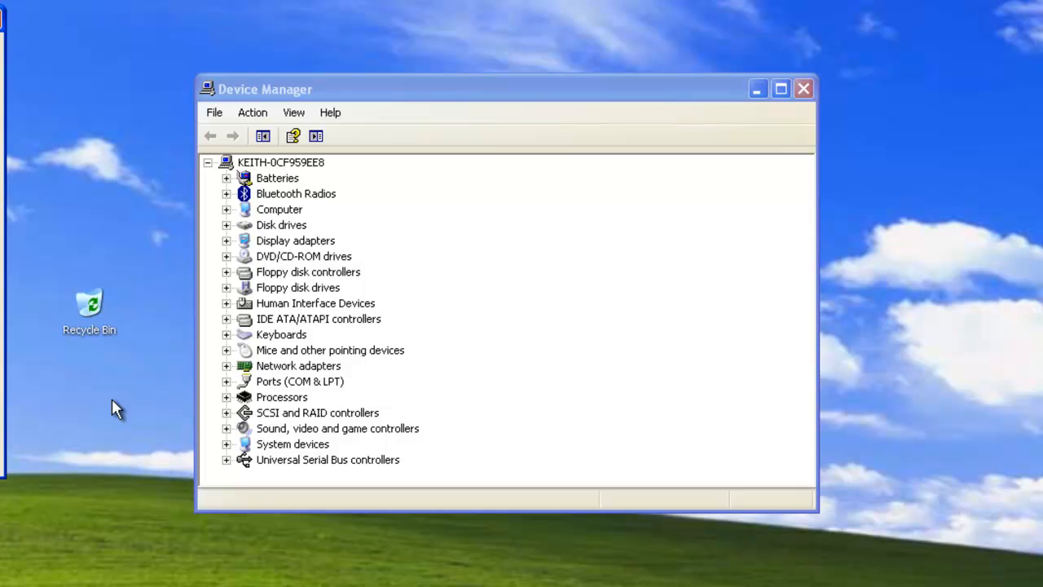
- Expand Network adapters (VMware Accelerated AMD PCNet) and System devices, reviewing the full device list
{"action": "left_click", "coordinate": [227, 398]}
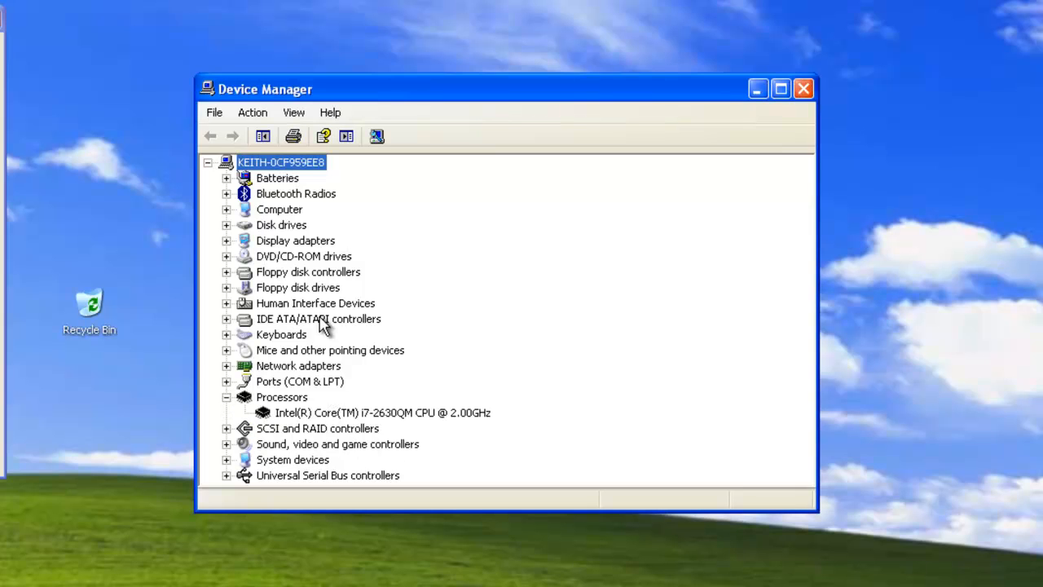
{"action": "mouse_move", "coordinate": [252, 316]}
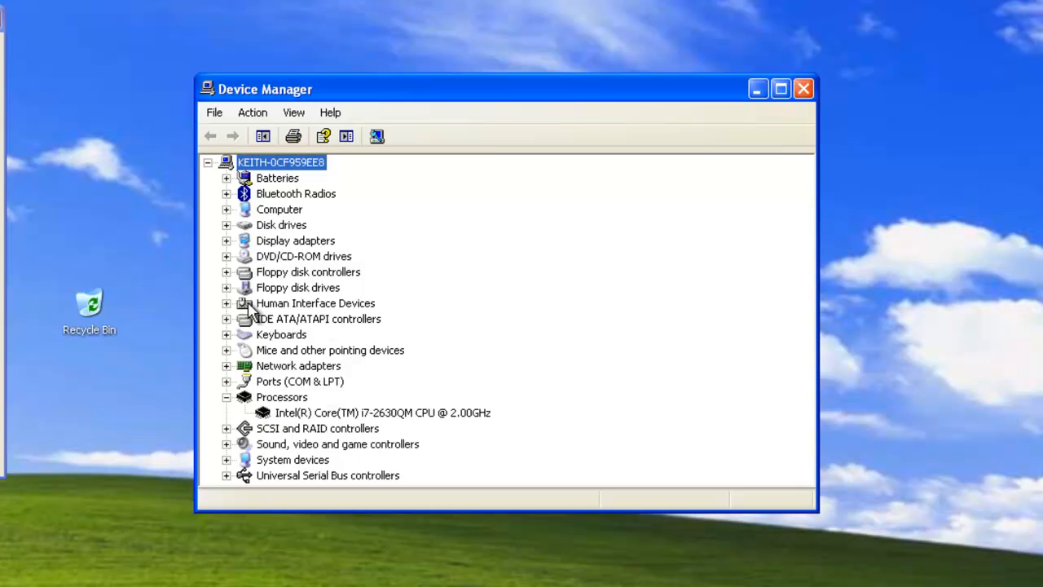
{"action": "mouse_move", "coordinate": [243, 375]}
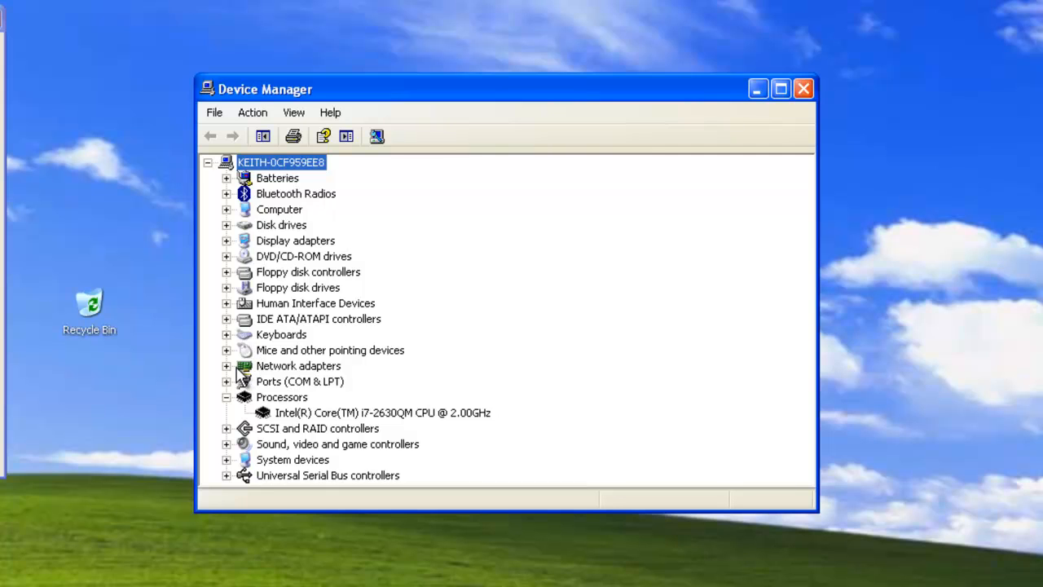
{"action": "left_click", "coordinate": [227, 365]}
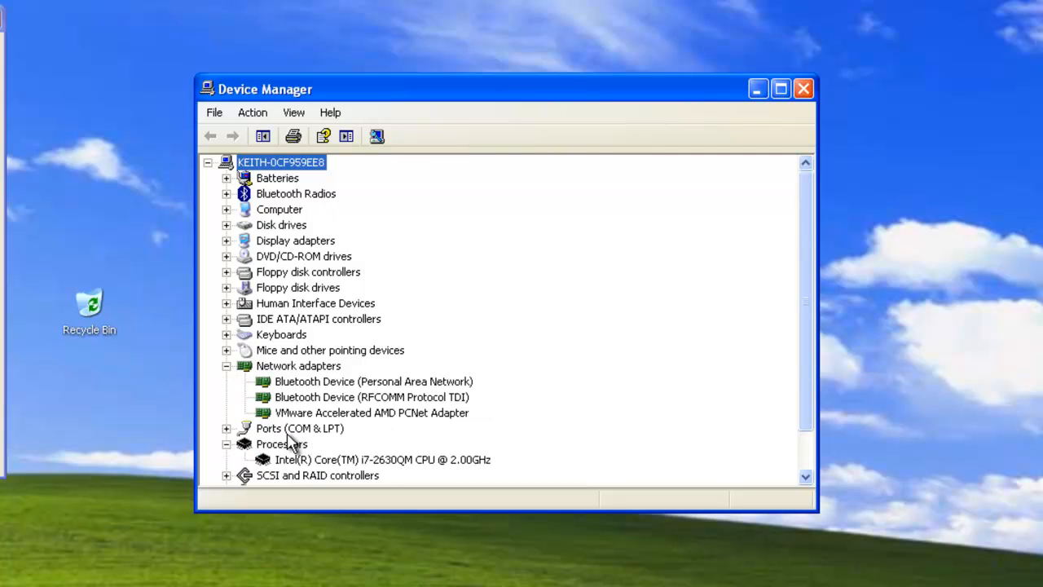
{"action": "mouse_move", "coordinate": [399, 430]}
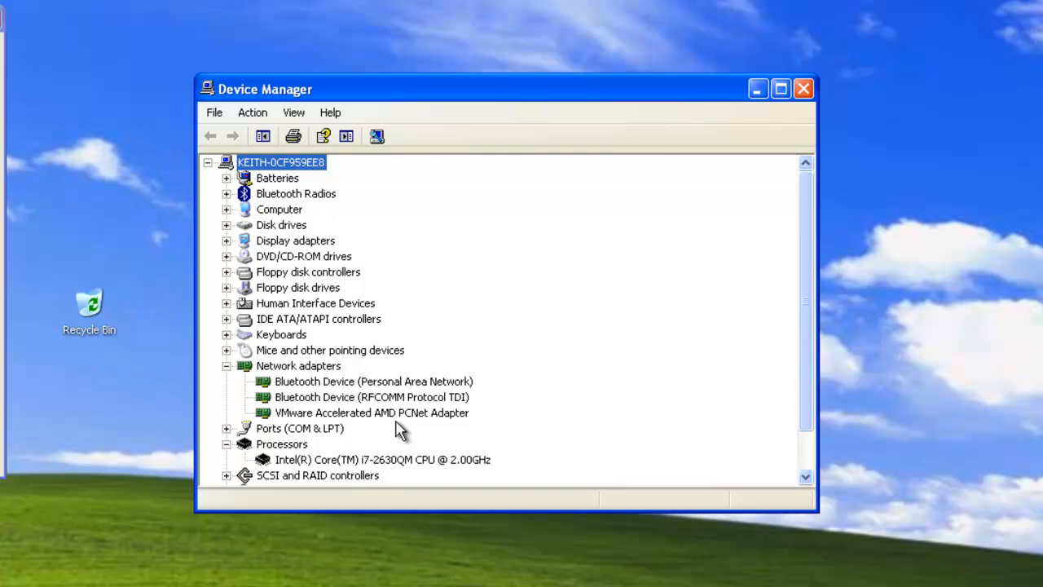
{"action": "scroll", "scroll_direction": "down", "scroll_amount": 3}
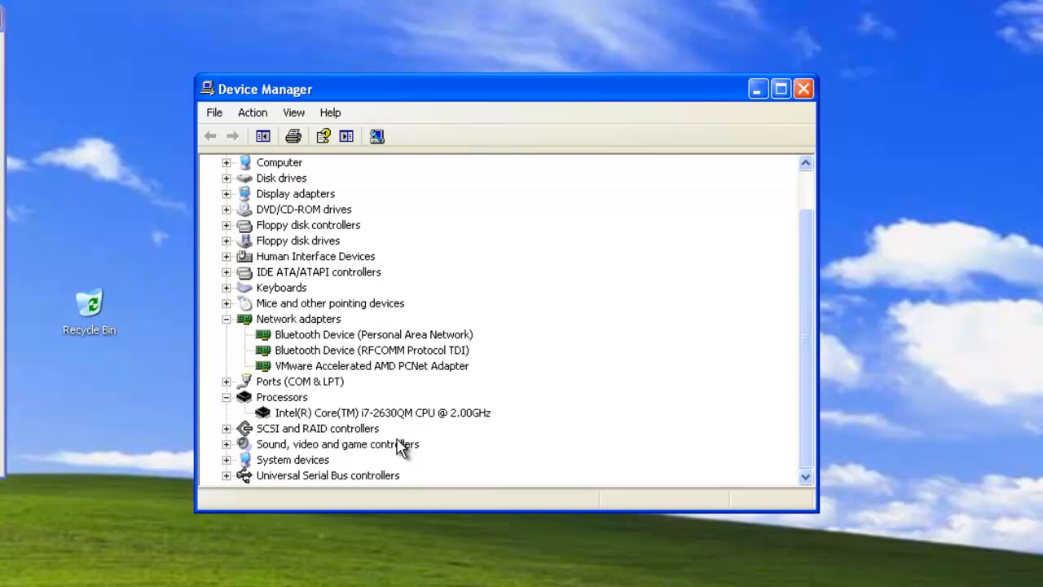
{"action": "mouse_move", "coordinate": [260, 465]}
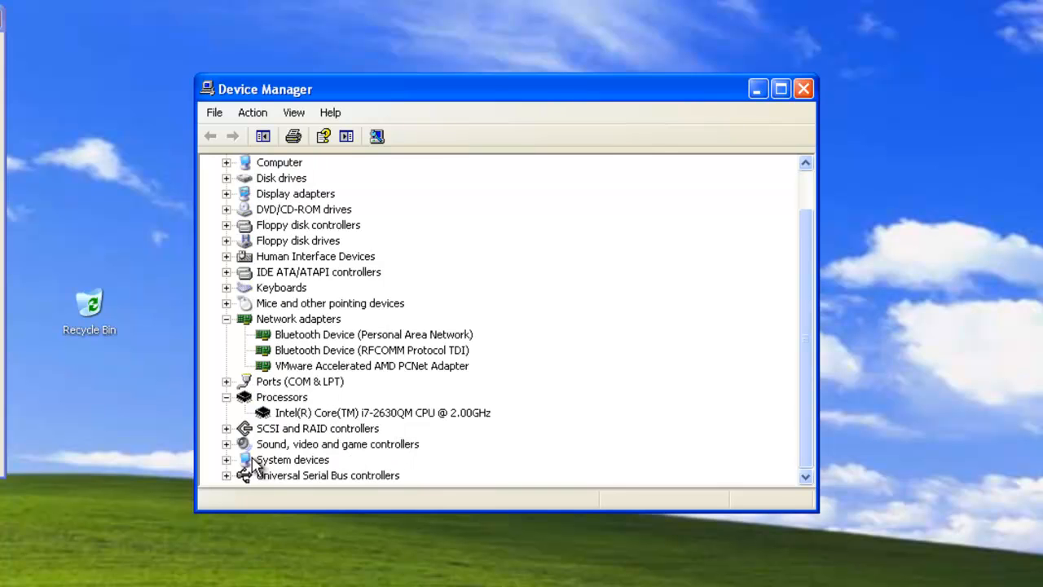
{"action": "left_click", "coordinate": [226, 459]}
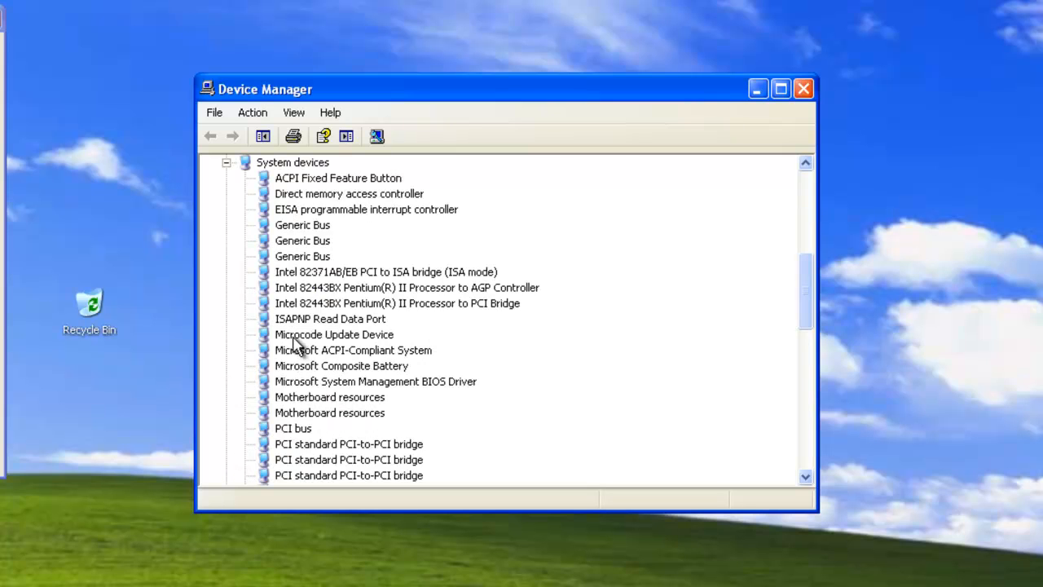
{"action": "mouse_move", "coordinate": [782, 326]}
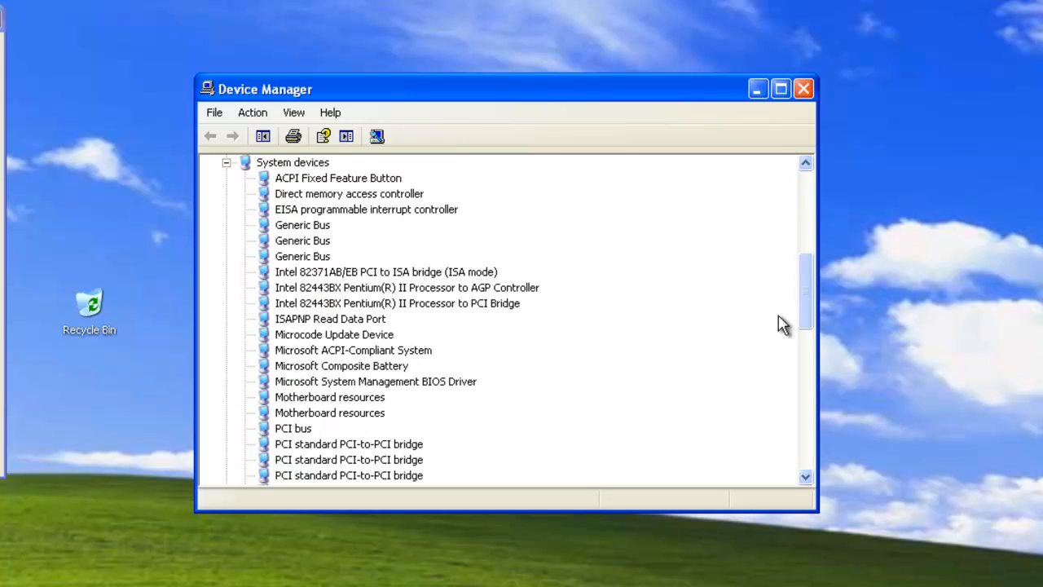
{"action": "scroll", "scroll_direction": "down", "scroll_amount": 3}
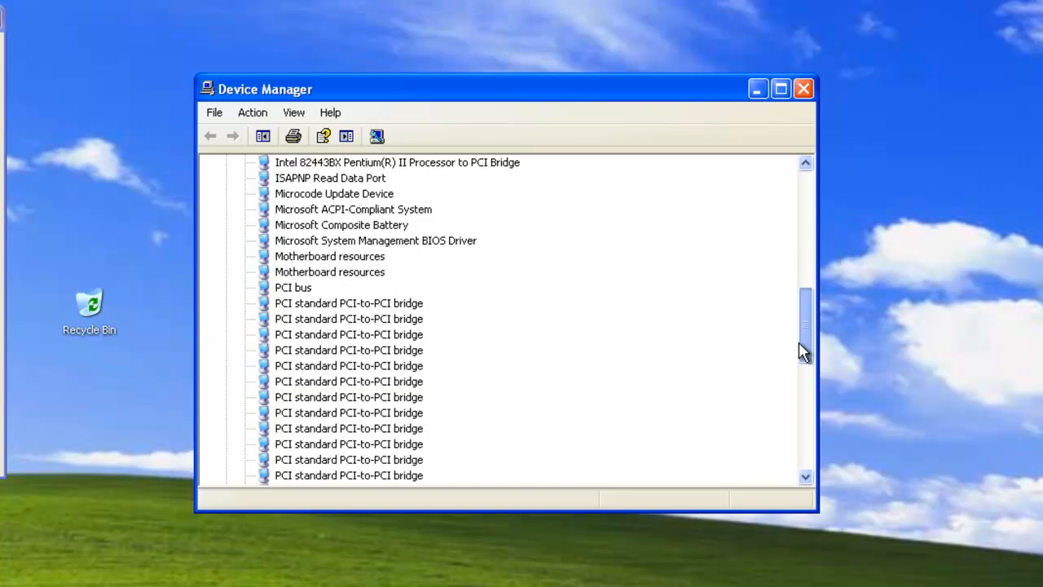
{"action": "scroll", "scroll_direction": "down", "scroll_amount": 3}
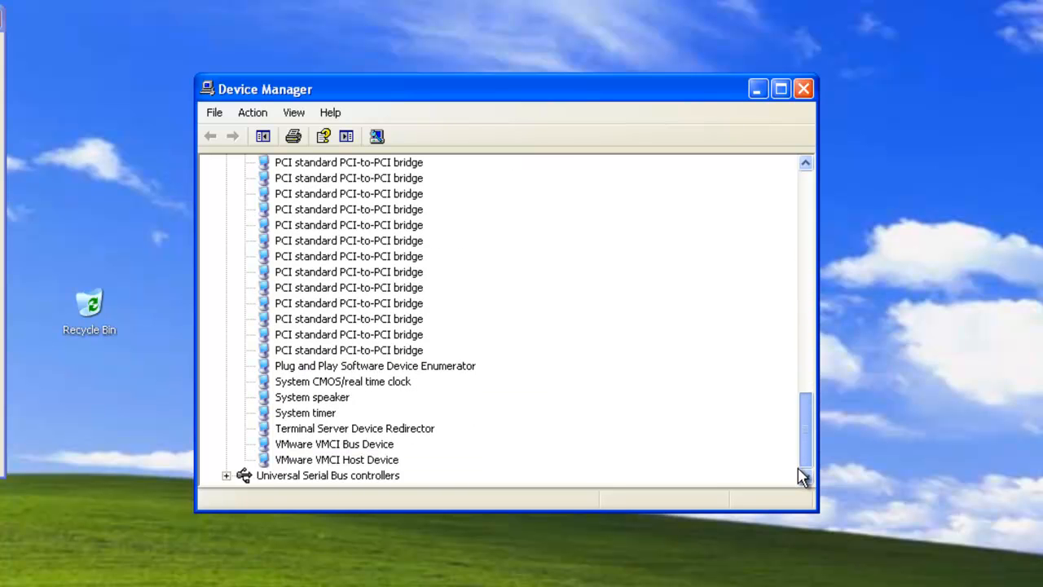
{"action": "mouse_move", "coordinate": [290, 485]}
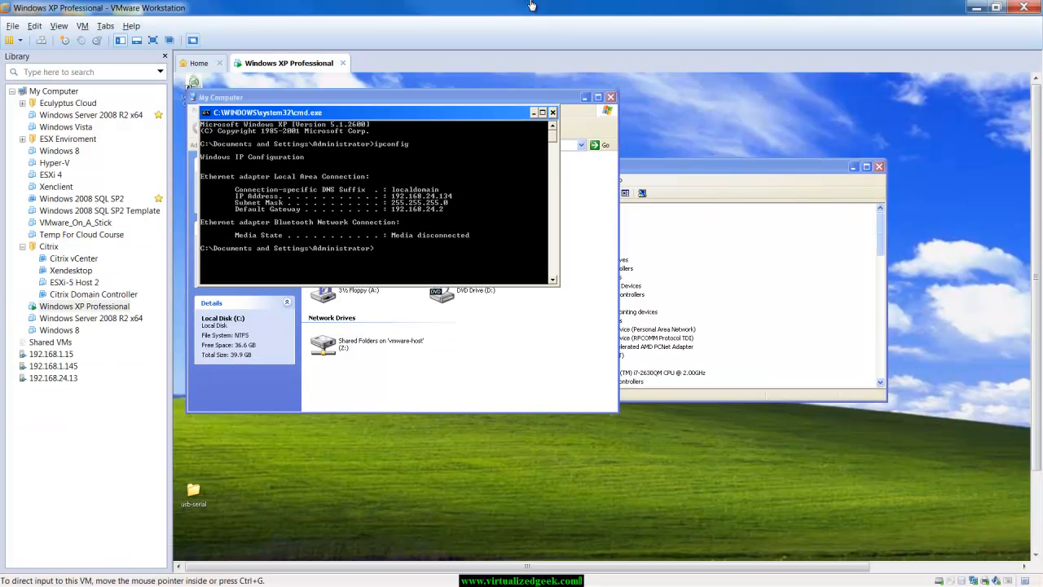
- Run ipconfig in a host command prompt and review the VMnet1 and VMnet8 adapter addresses
{"action": "left_click", "coordinate": [85, 306]}
{"action": "type", "text": "c"}
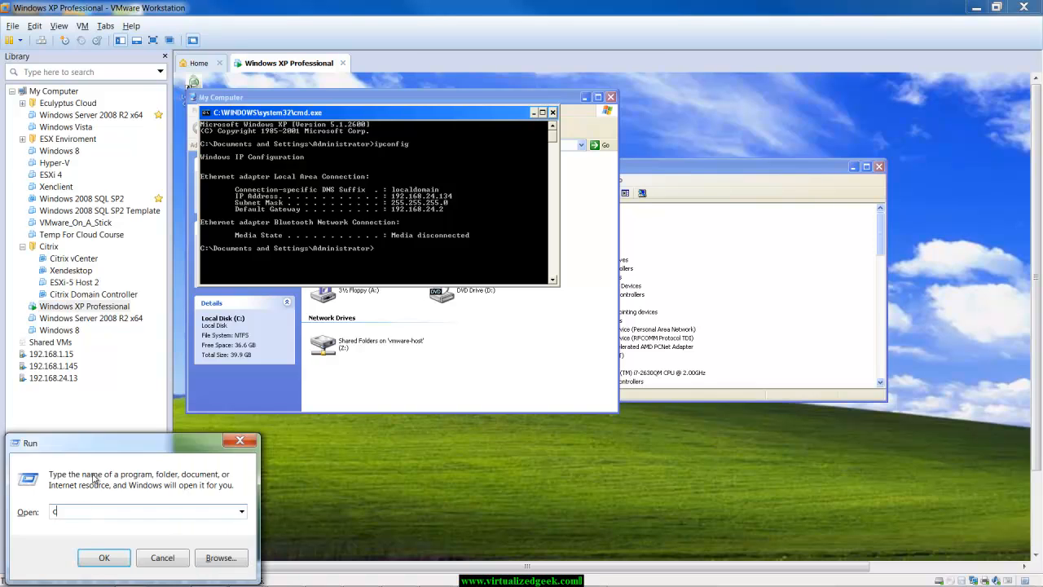
{"action": "left_click", "coordinate": [104, 557]}
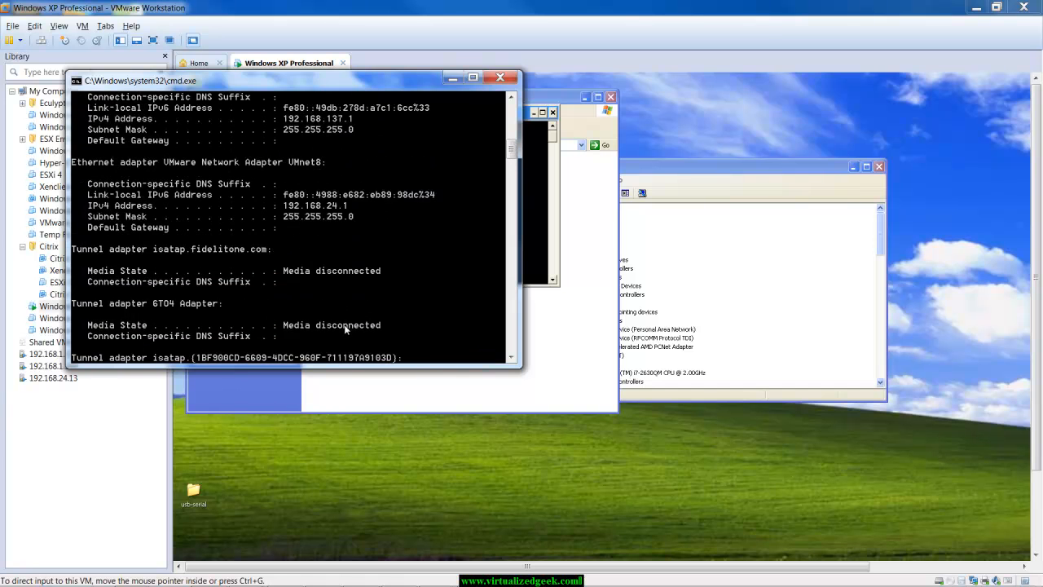
{"action": "scroll", "scroll_direction": "up", "scroll_amount": 3}
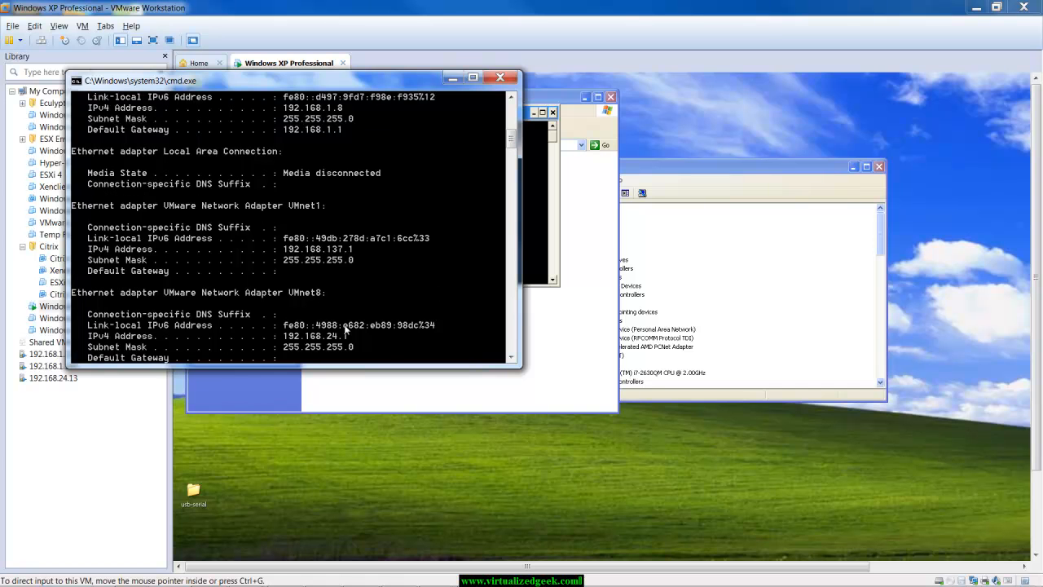
{"action": "scroll", "scroll_direction": "up", "scroll_amount": 3}
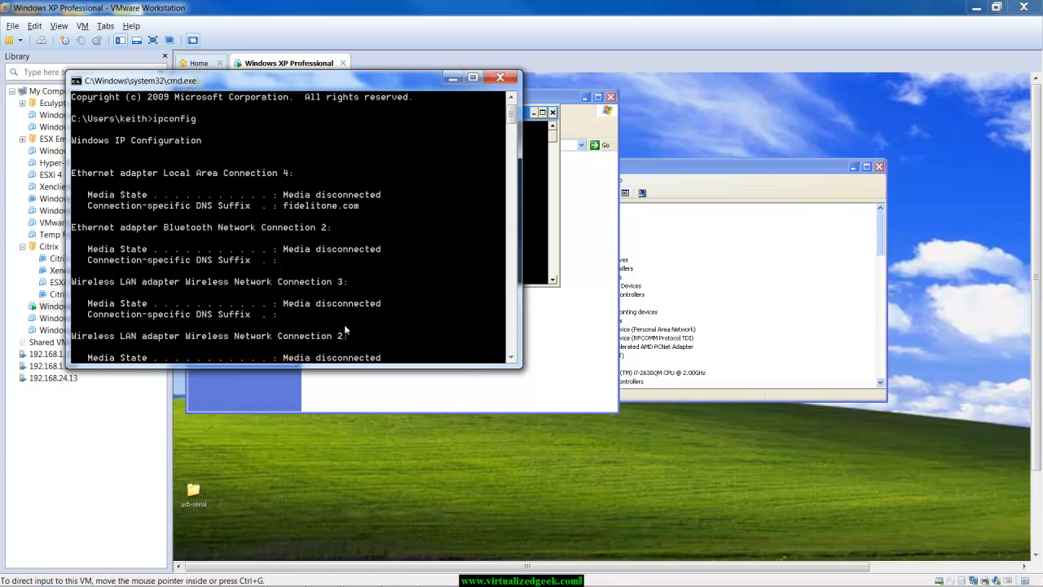
- Scroll down through the remaining host adapter addresses in the ipconfig output
{"action": "scroll", "scroll_direction": "down", "scroll_amount": 3}
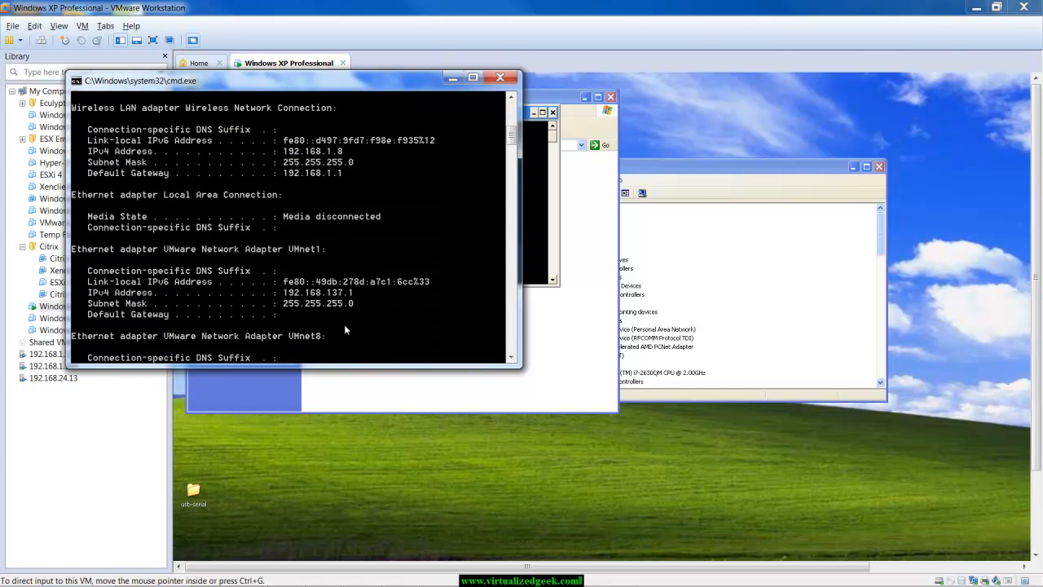
{"action": "scroll", "scroll_direction": "down", "scroll_amount": 3}
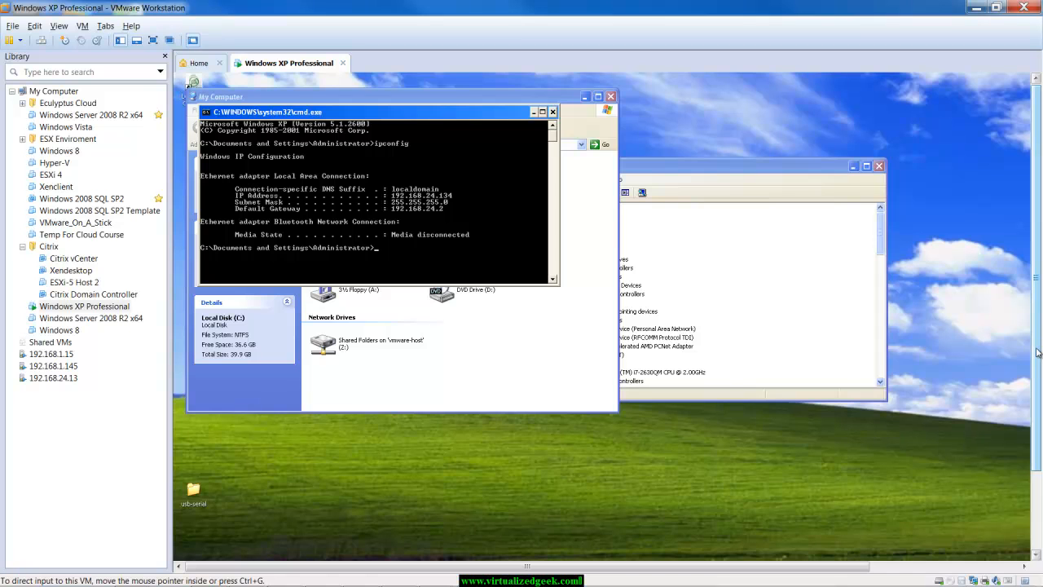
{"action": "mouse_move", "coordinate": [896, 396]}
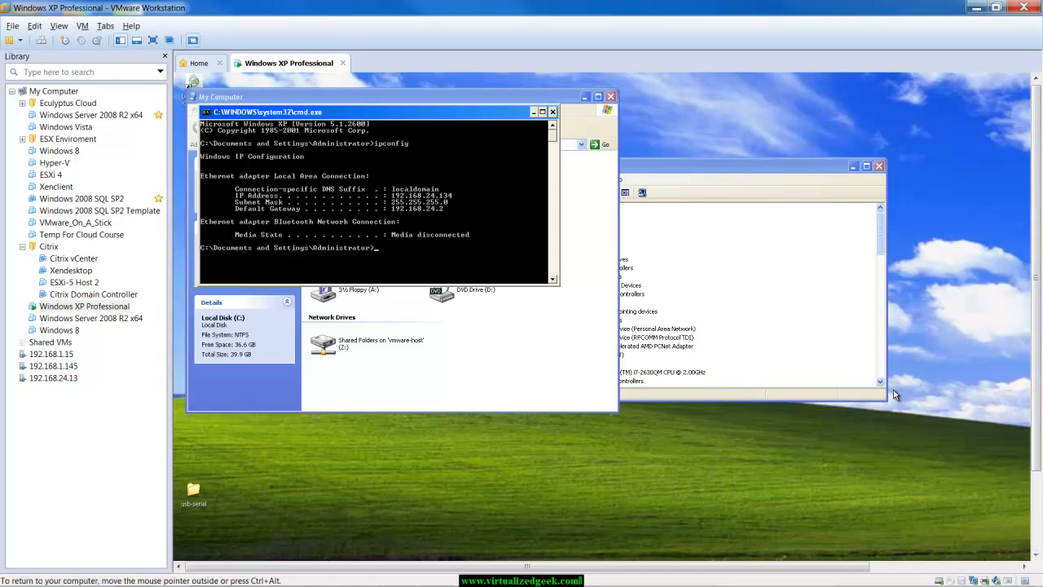
{"action": "mouse_move", "coordinate": [424, 231]}
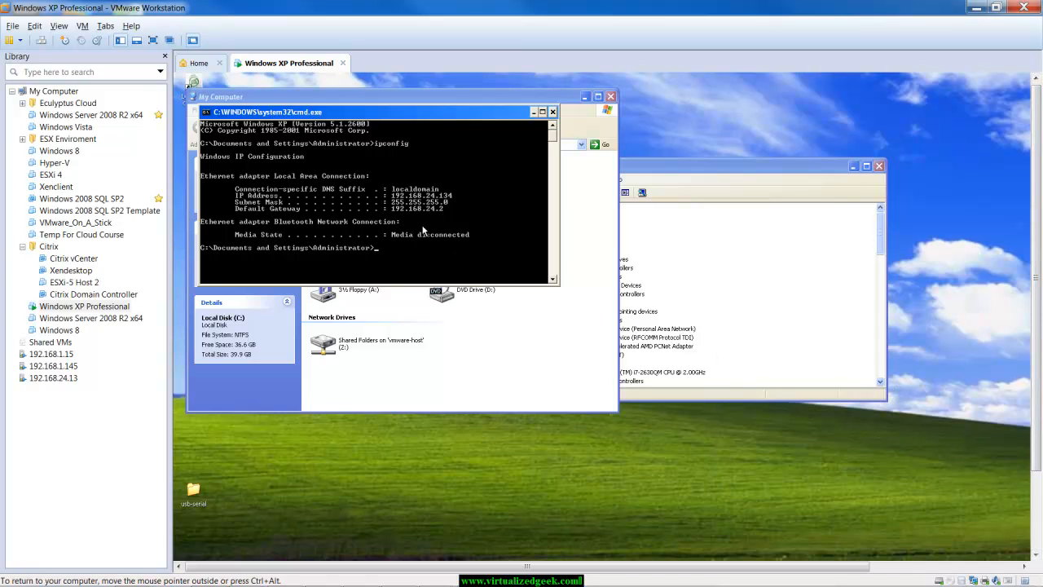
{"action": "mouse_move", "coordinate": [401, 257]}
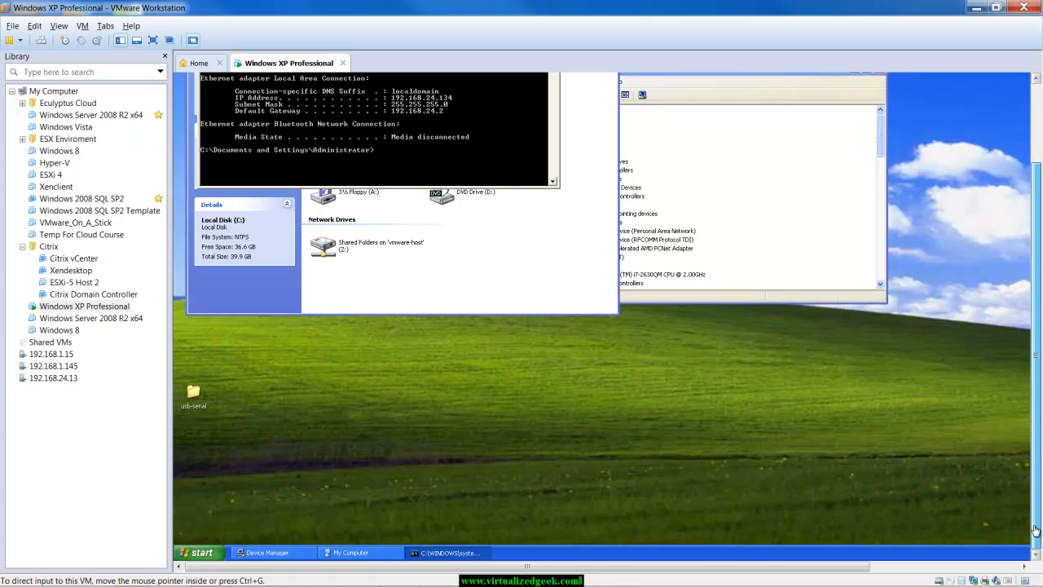
- Launch Internet Explorer in the XP guest and reload msn.com to confirm internet access
{"action": "left_click", "coordinate": [199, 553]}
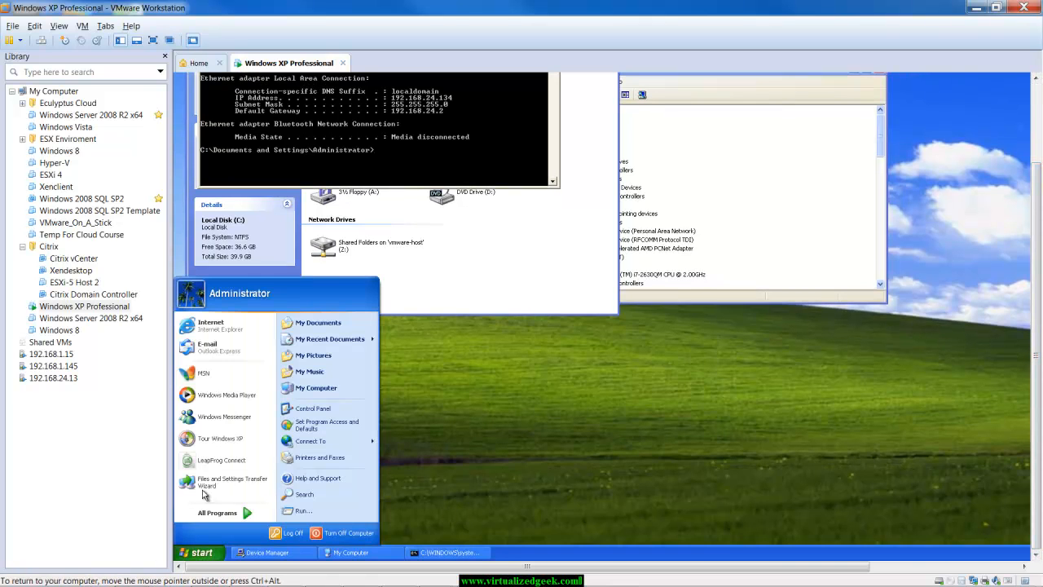
{"action": "left_click", "coordinate": [484, 391]}
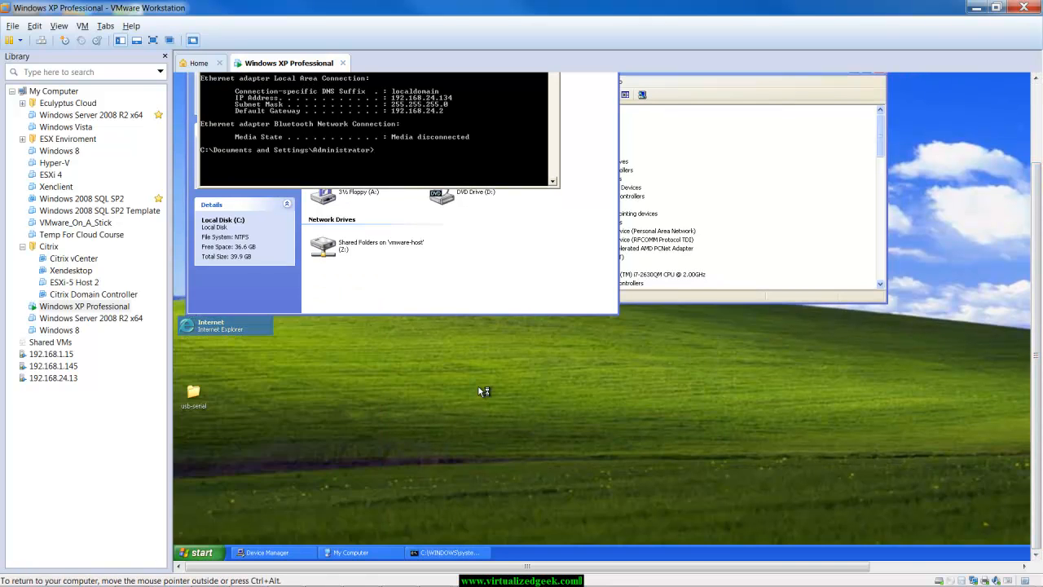
{"action": "left_click", "coordinate": [220, 326]}
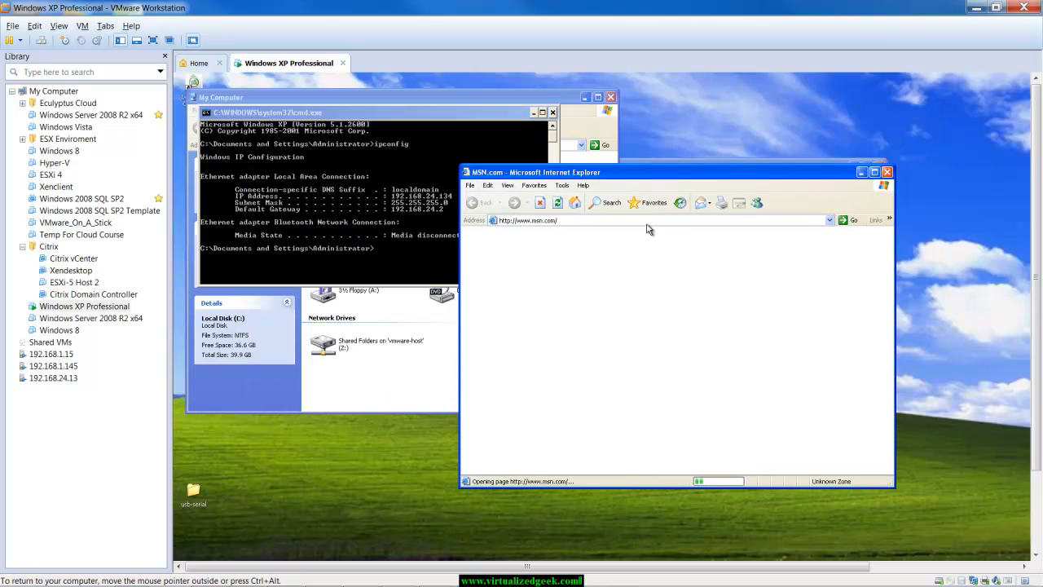
{"action": "mouse_move", "coordinate": [662, 284]}
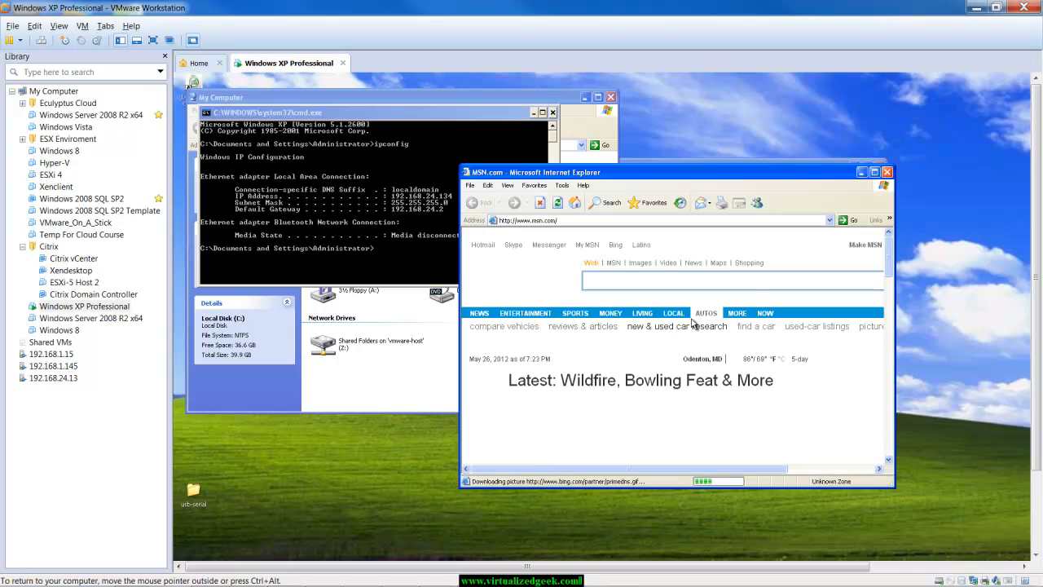
{"action": "left_click", "coordinate": [673, 313]}
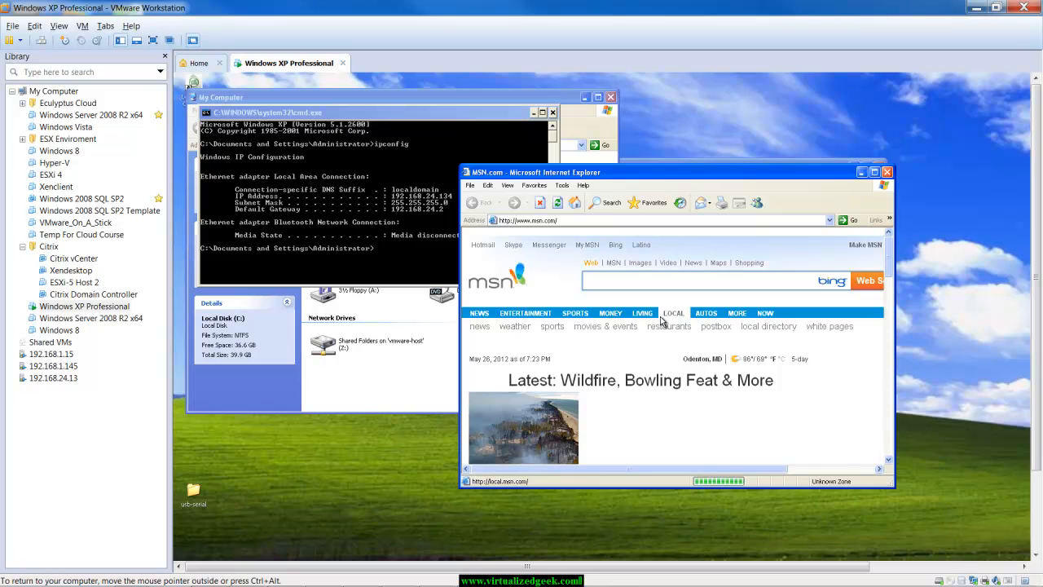
{"action": "left_click", "coordinate": [643, 313]}
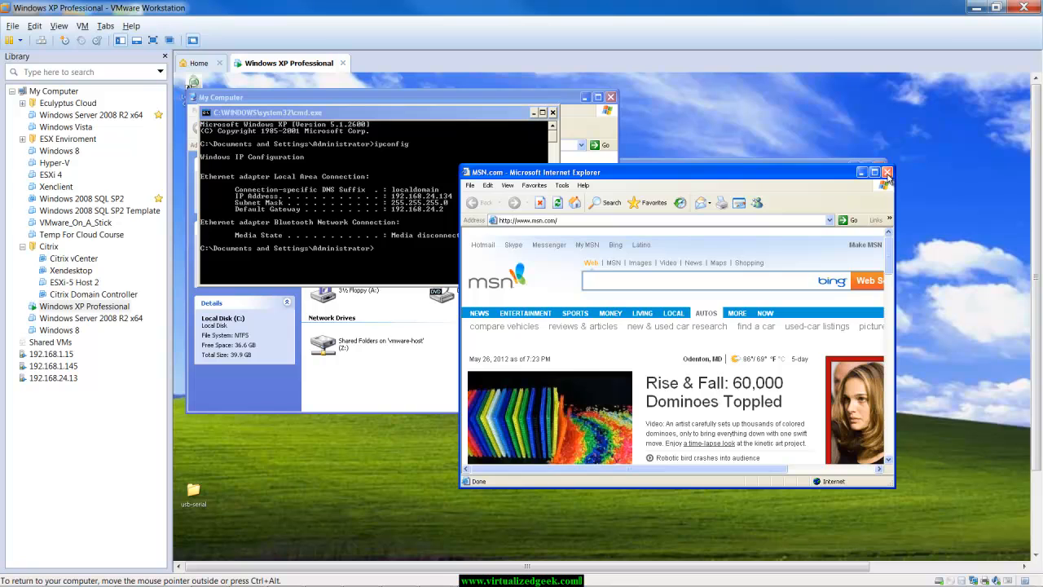
- In the XP machine's settings, select the Network Adapter and choose the Bridged connection option
{"action": "right_click", "coordinate": [85, 306]}
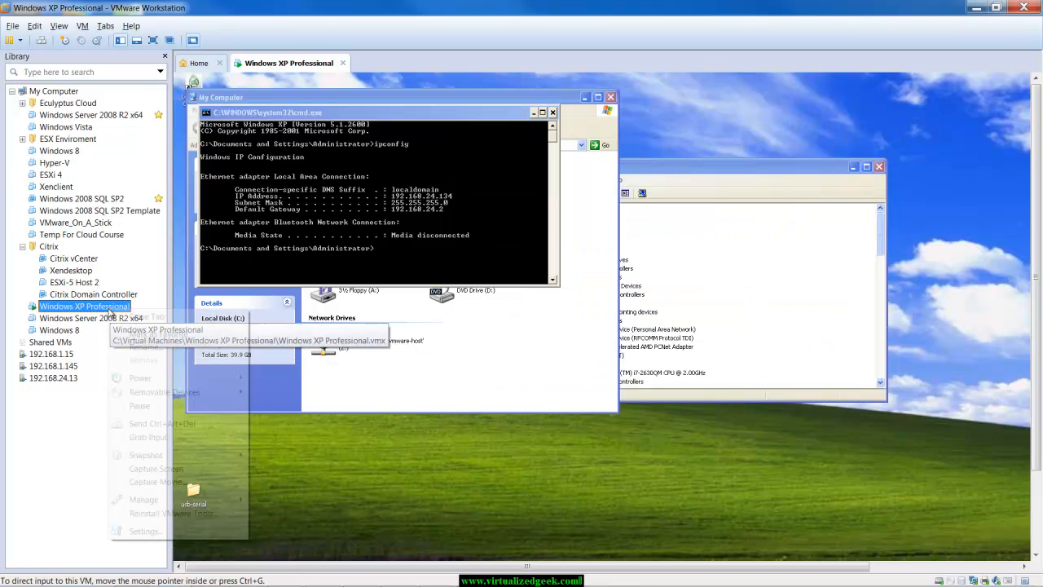
{"action": "left_click", "coordinate": [201, 443]}
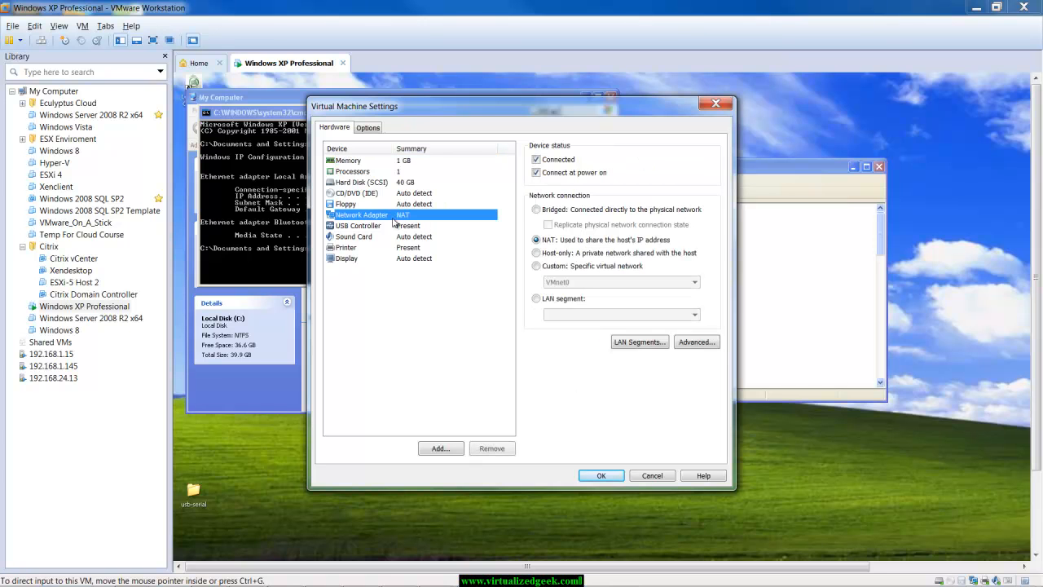
{"action": "mouse_move", "coordinate": [563, 221]}
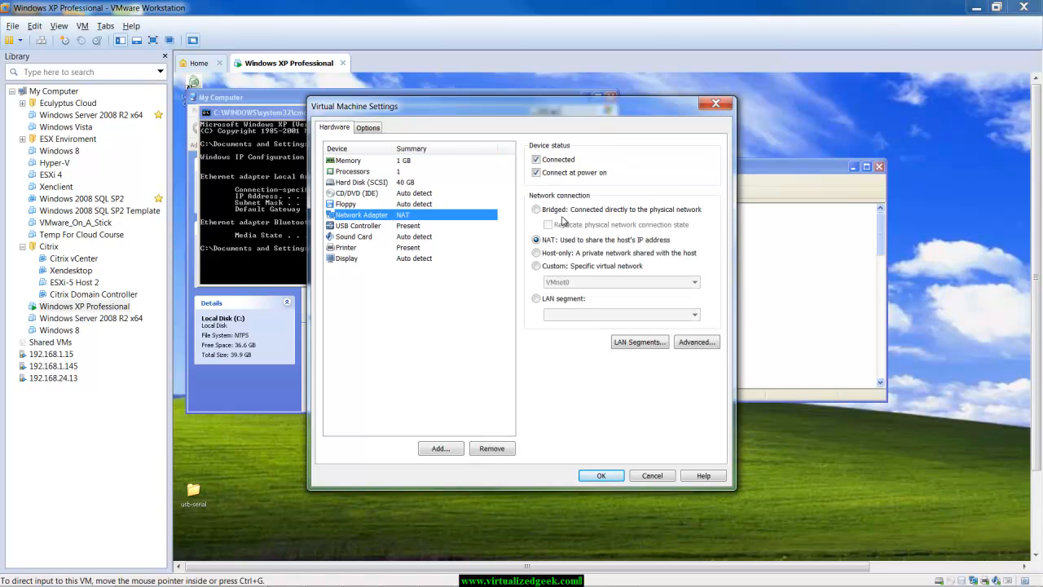
{"action": "left_click", "coordinate": [536, 208]}
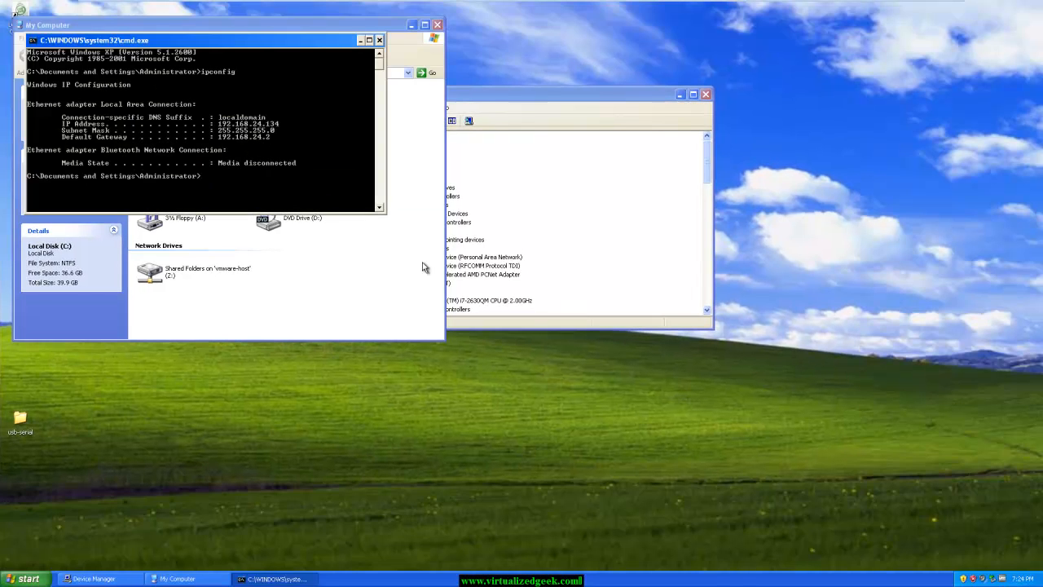
- Run ipconfig /release then ipconfig /renew in the XP guest's command prompt
{"action": "type", "text": "ipconfig"}
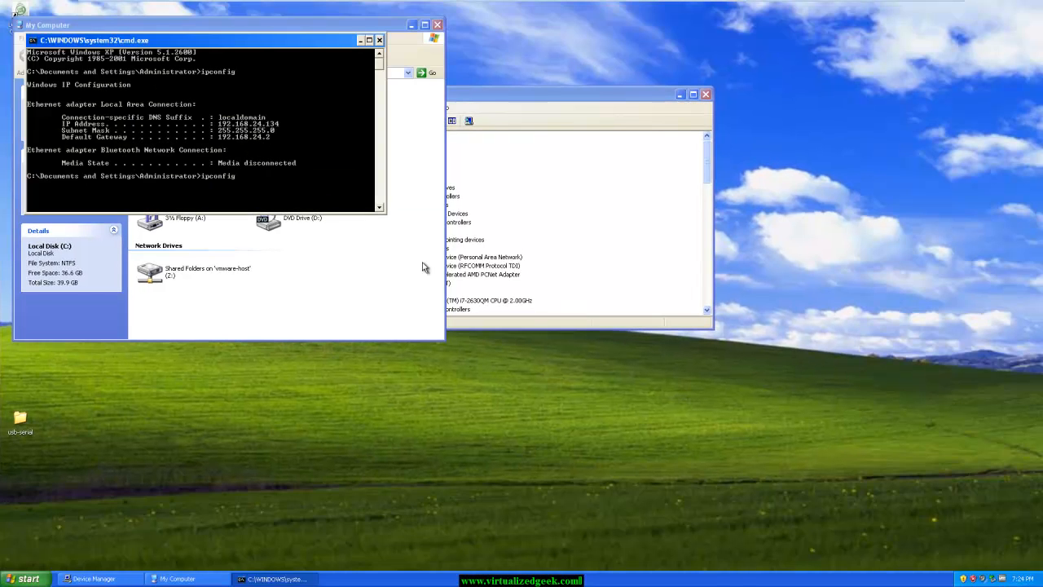
{"action": "type", "text": "/release"}
{"action": "type", "text": "ipconf"}
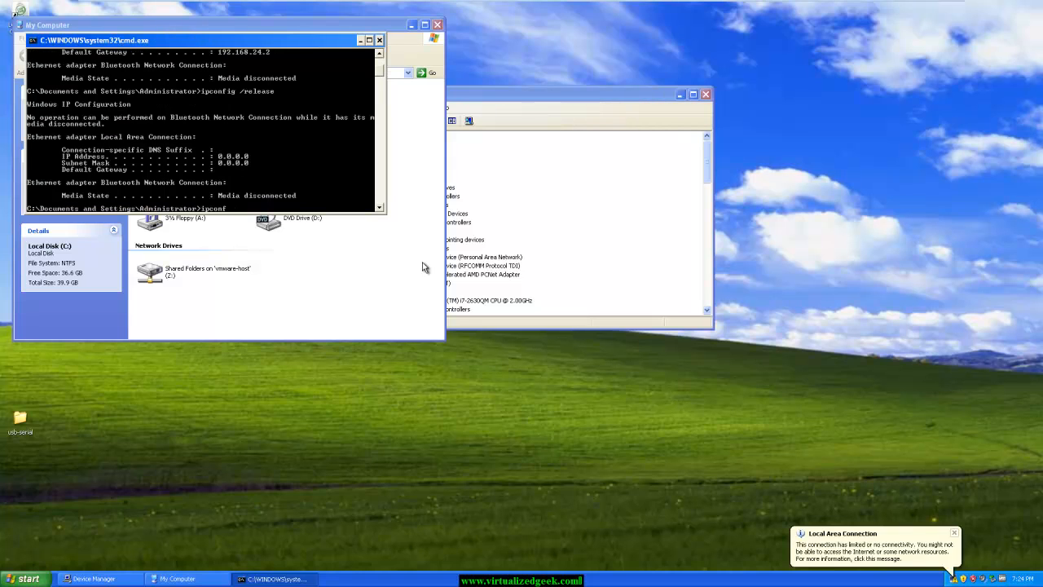
{"action": "type", "text": "/"}
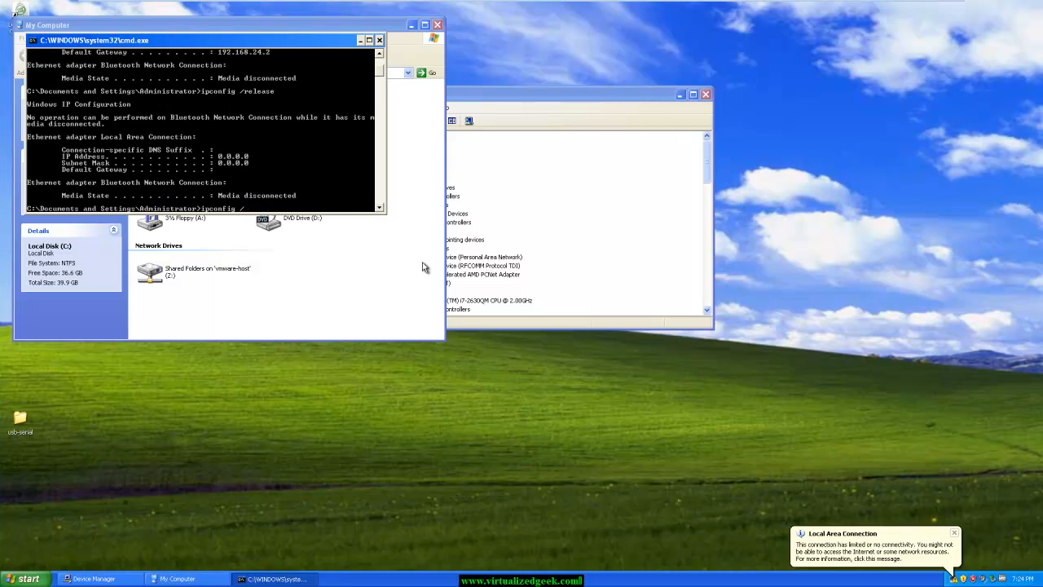
{"action": "type", "text": "ipconfig /renew"}
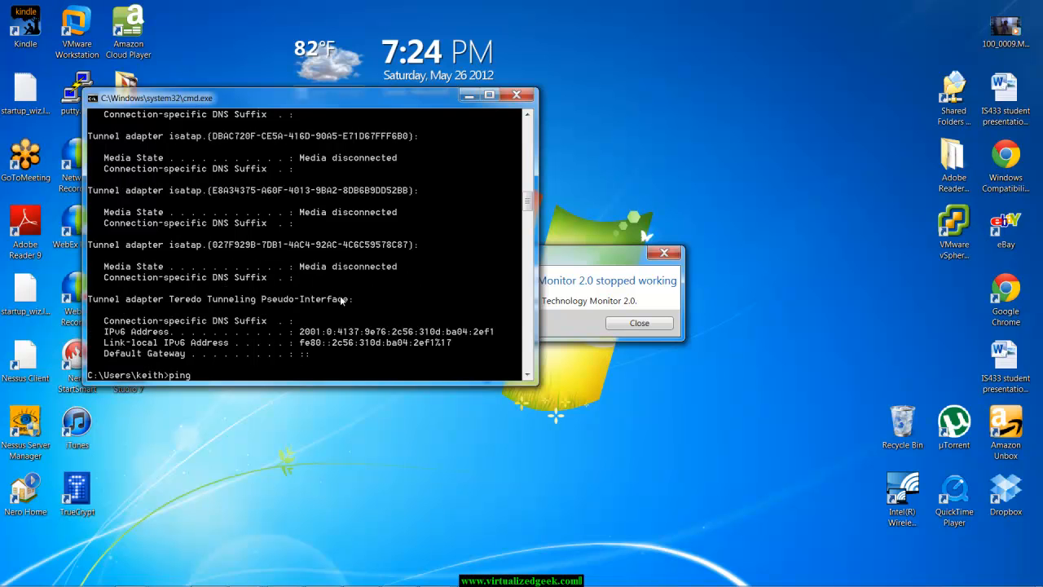
- Ping the guest at 192.168.1.19 from the host's Command Prompt
{"action": "type", "text": "192."}
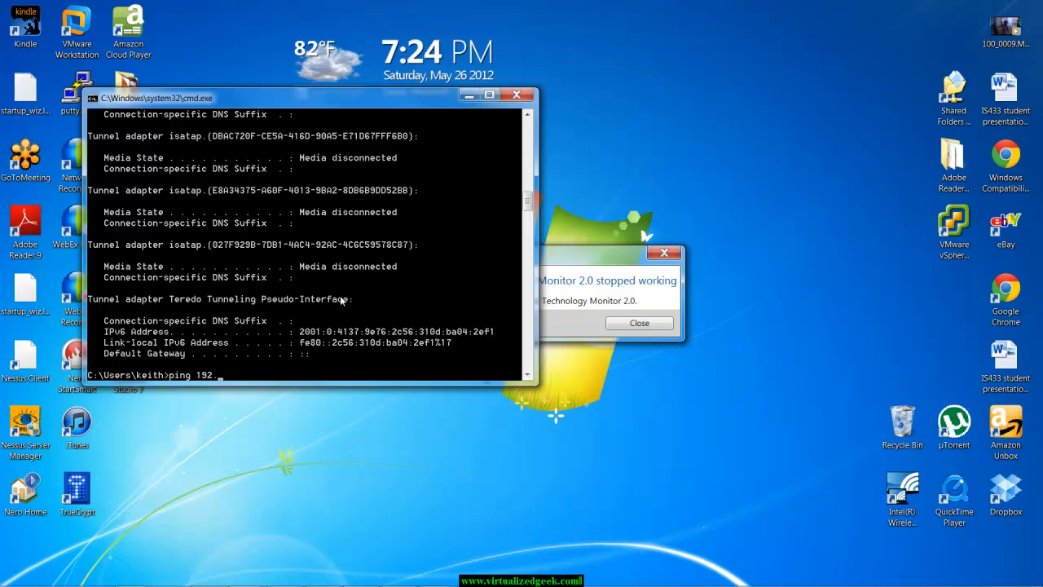
{"action": "type", "text": "168."}
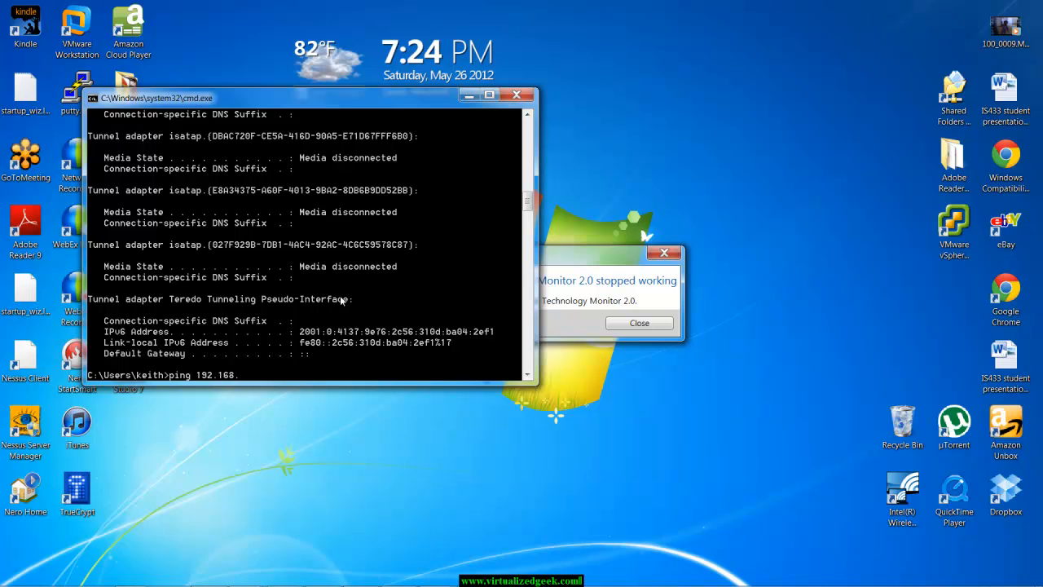
{"action": "type", "text": "1."}
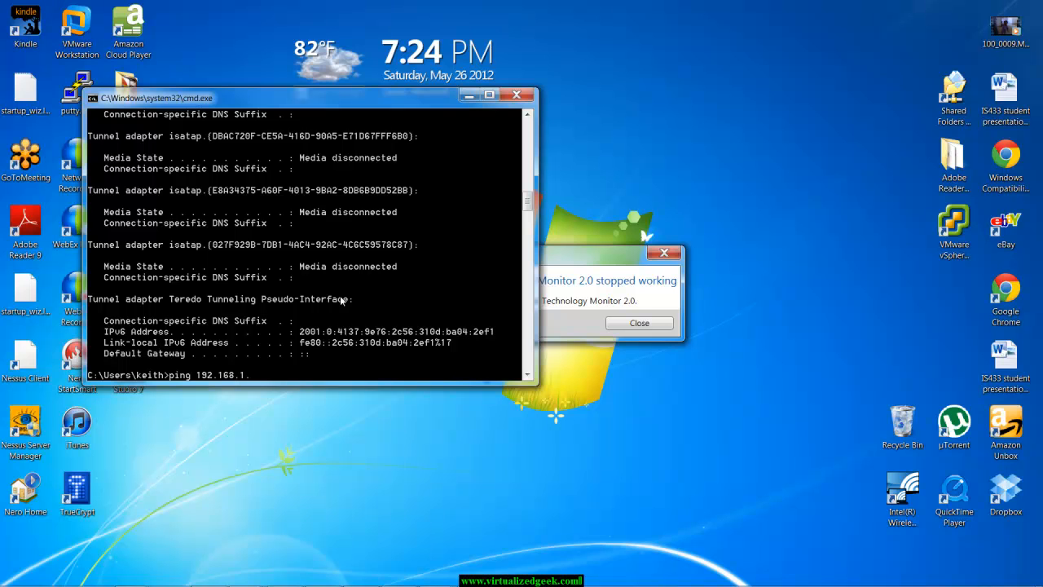
{"action": "key", "text": "Return"}
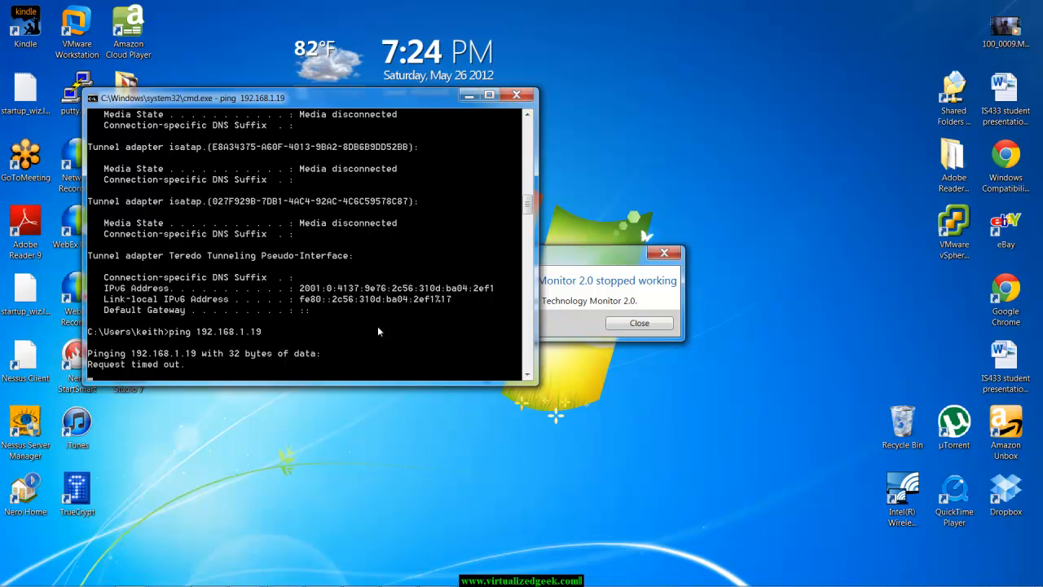
{"action": "mouse_move", "coordinate": [486, 571]}
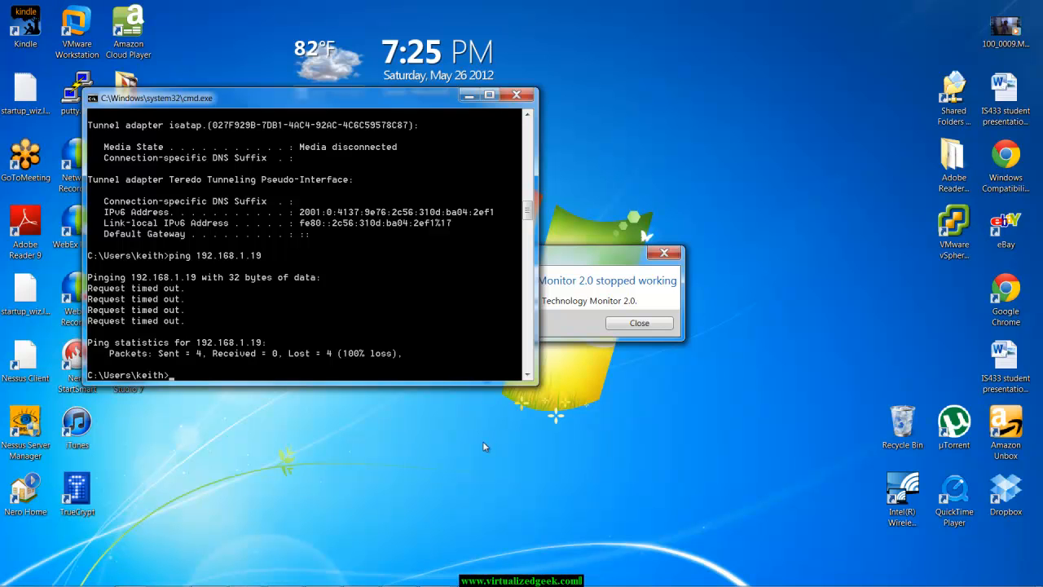
{"action": "mouse_move", "coordinate": [448, 398]}
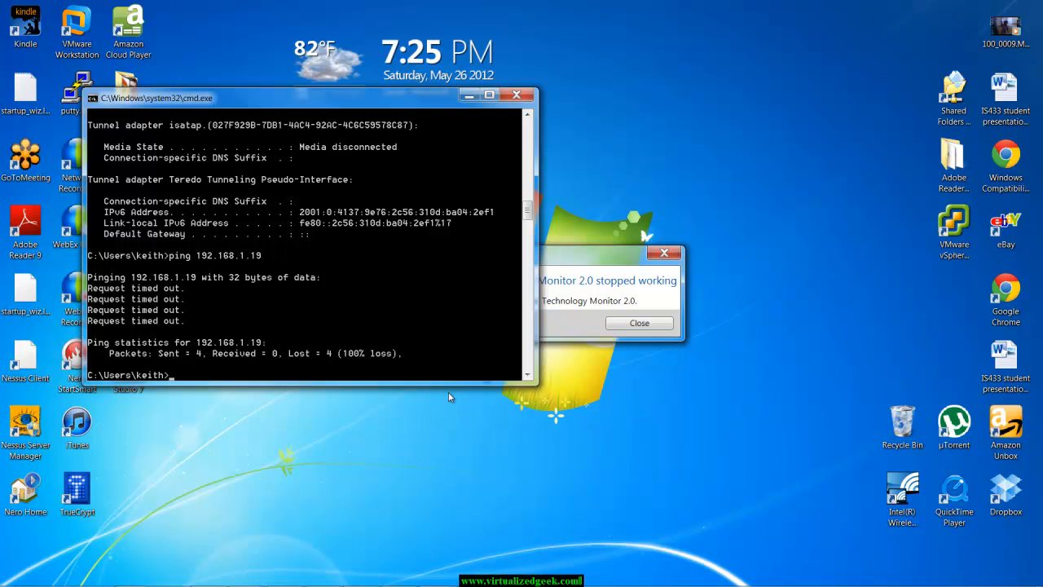
{"action": "mouse_move", "coordinate": [586, 573]}
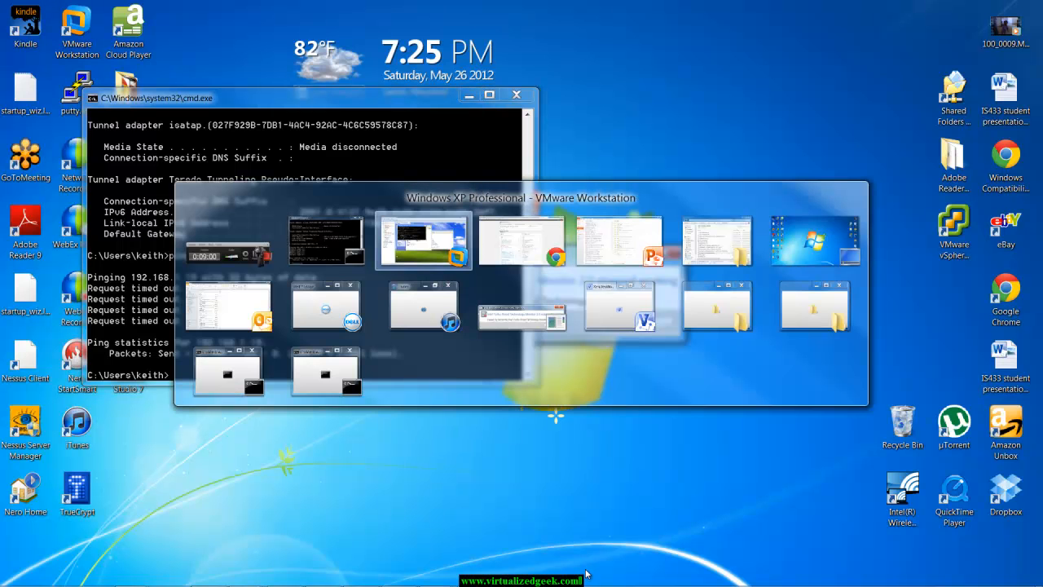
- Switch back to the XP virtual machine showing renewed address 192.168.1.19
{"action": "left_click", "coordinate": [423, 238]}
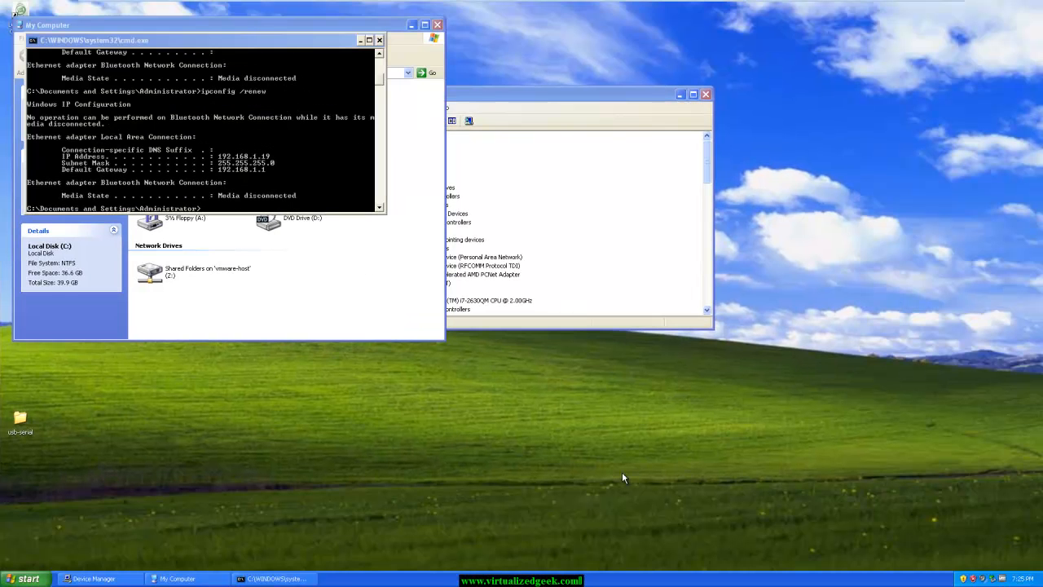
{"action": "mouse_move", "coordinate": [231, 215]}
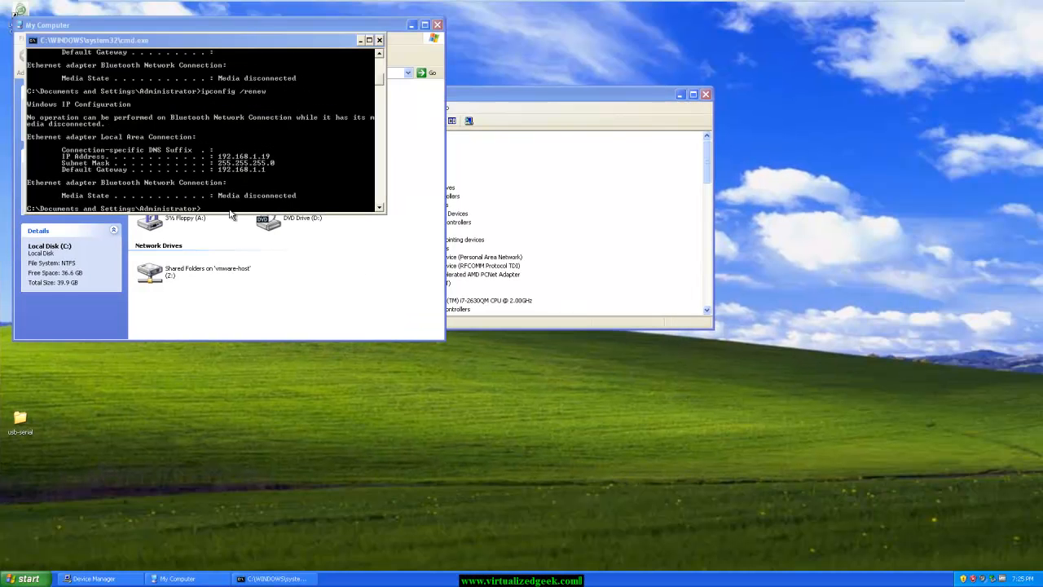
{"action": "mouse_move", "coordinate": [273, 189]}
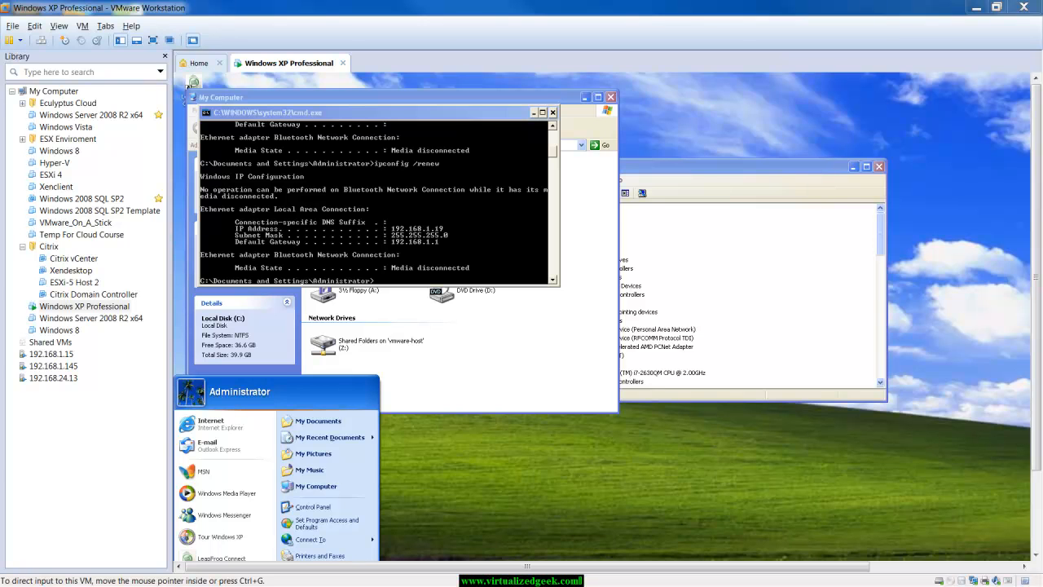
{"action": "mouse_move", "coordinate": [677, 539]}
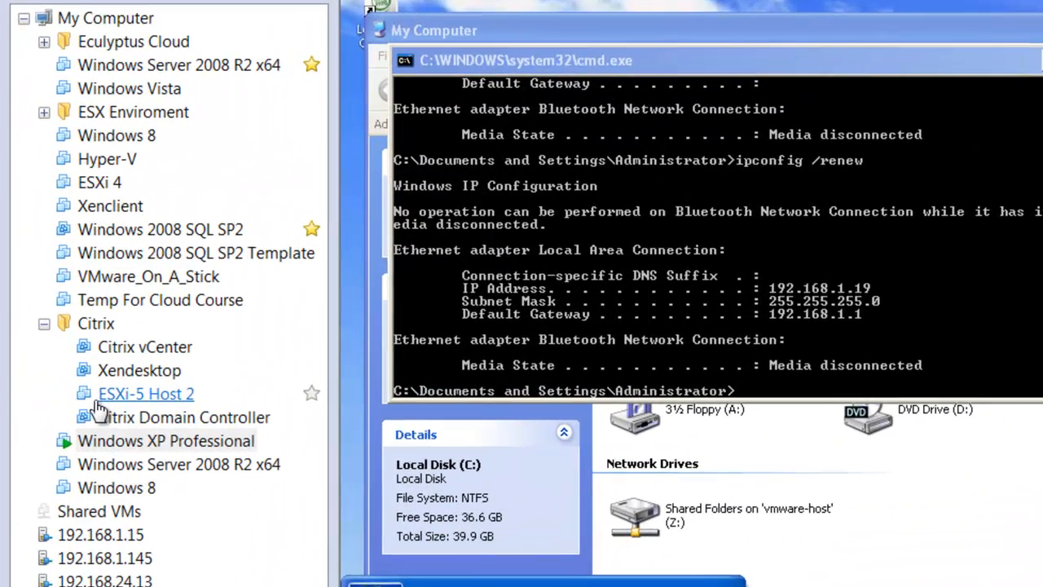
{"action": "mouse_move", "coordinate": [107, 158]}
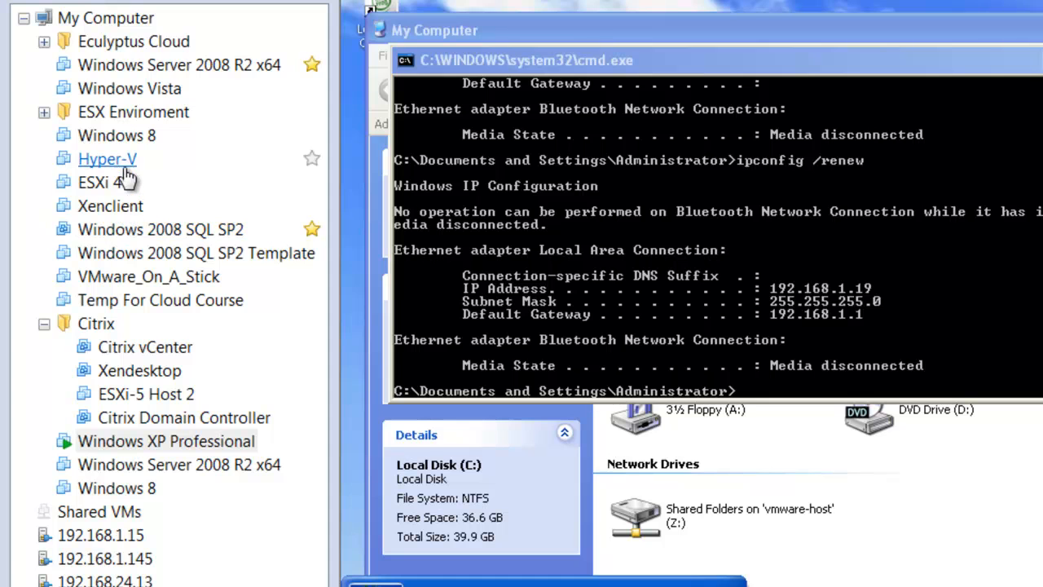
{"action": "mouse_move", "coordinate": [182, 176]}
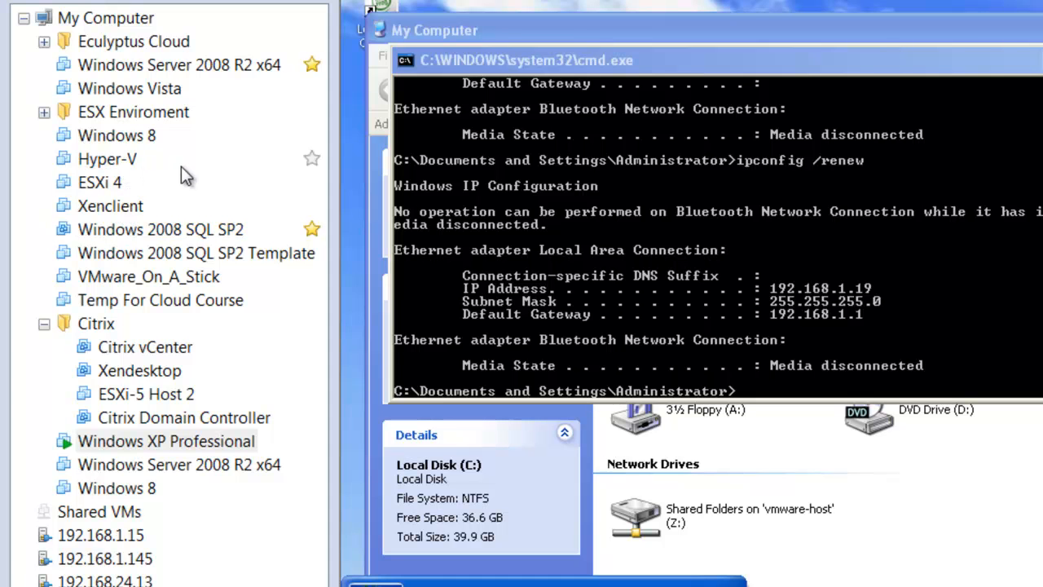